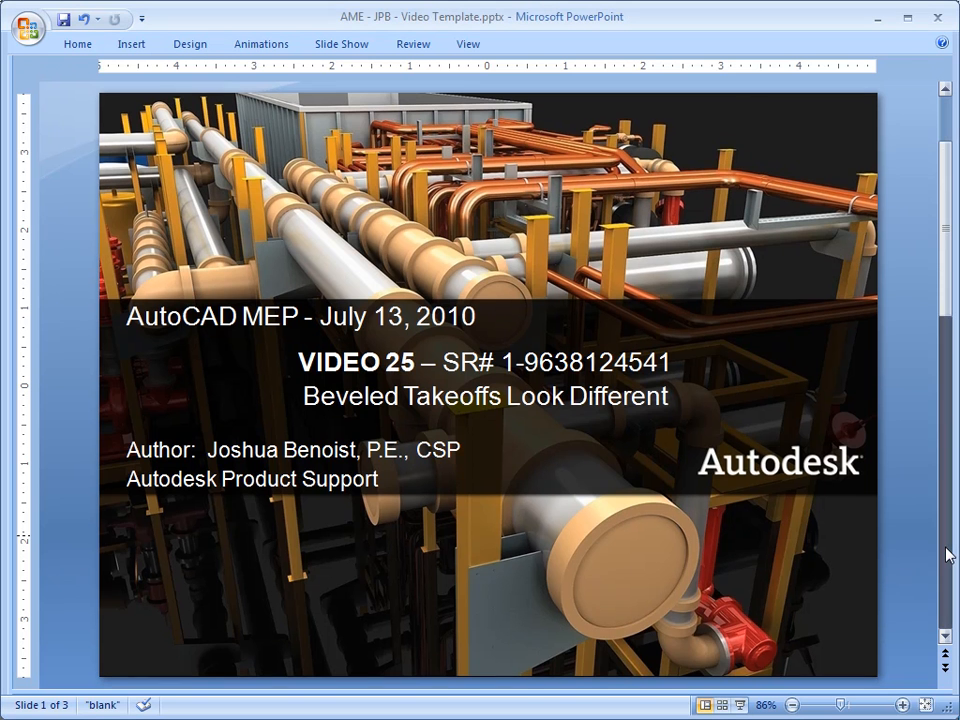
Step: Review the size parameter calculations for LenA4, the LenA3 value list, WPOf1 and WPOf2
scroll("down", 3)
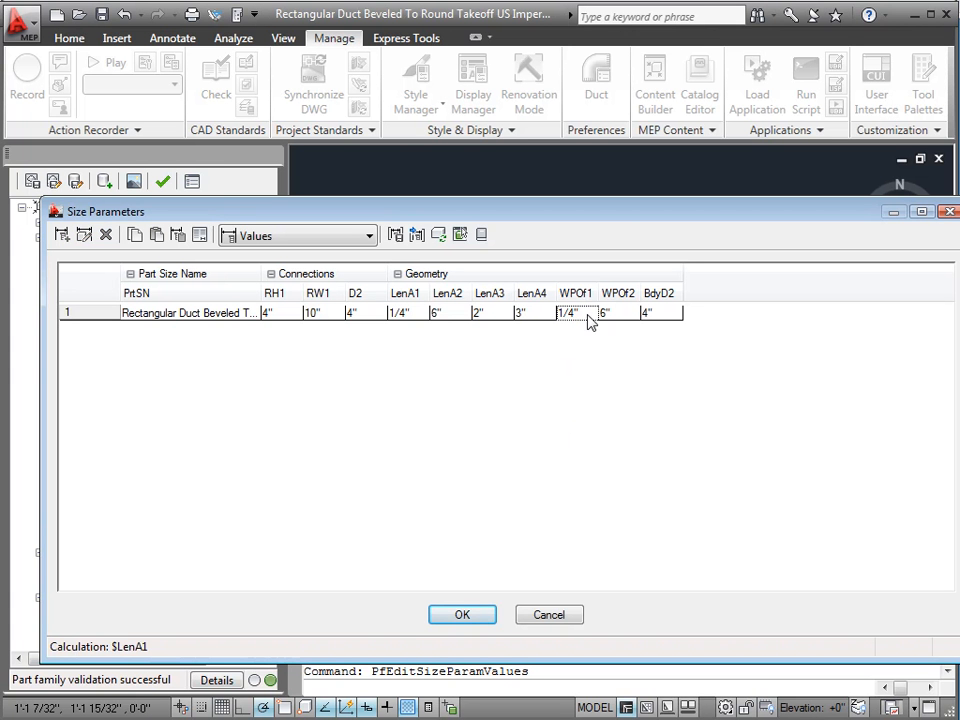
left_click(532, 312)
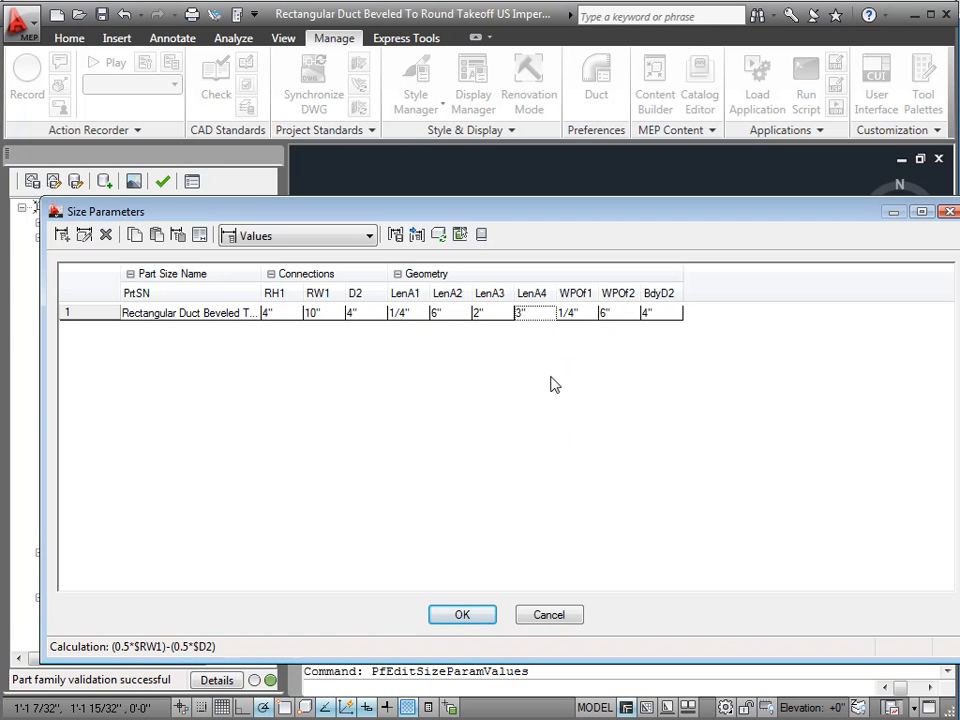
left_click(532, 312)
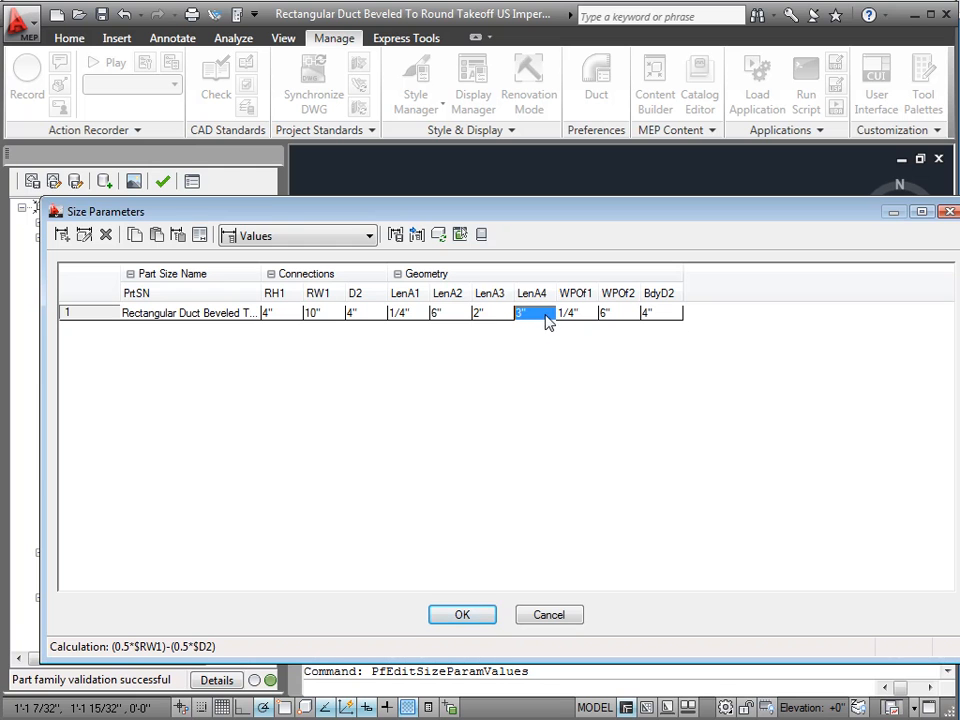
mouse_move(304, 324)
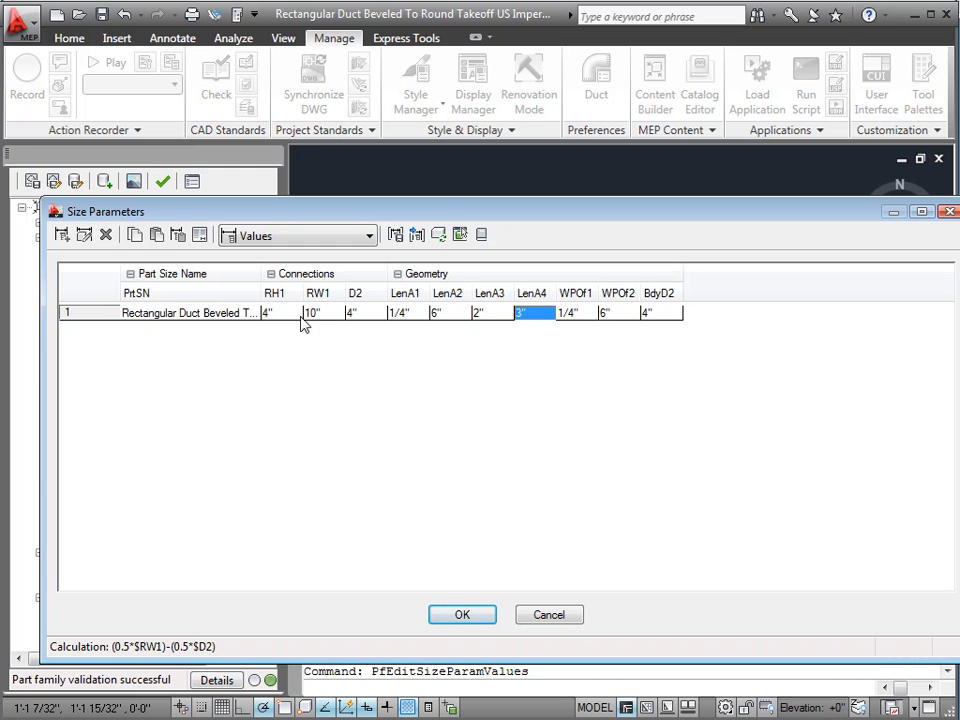
mouse_move(496, 318)
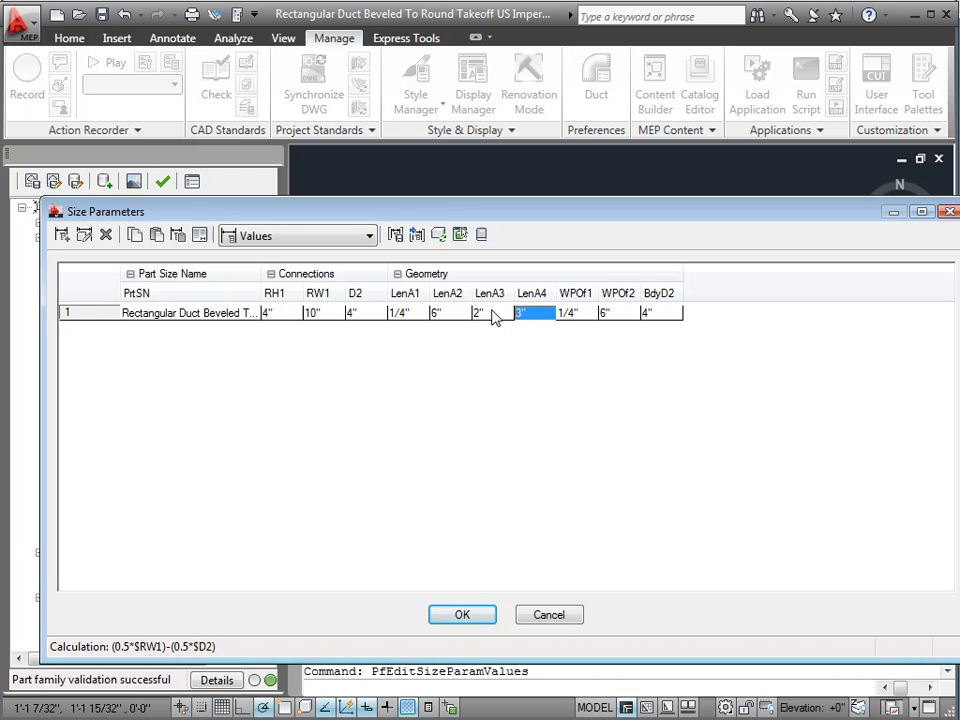
mouse_move(520, 324)
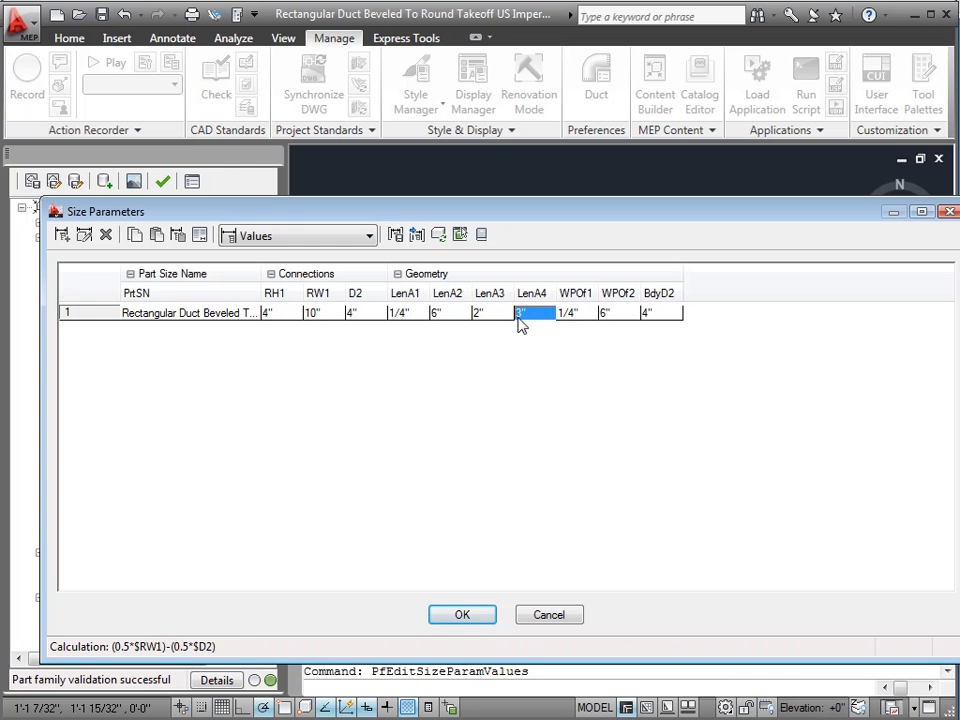
left_click(490, 312)
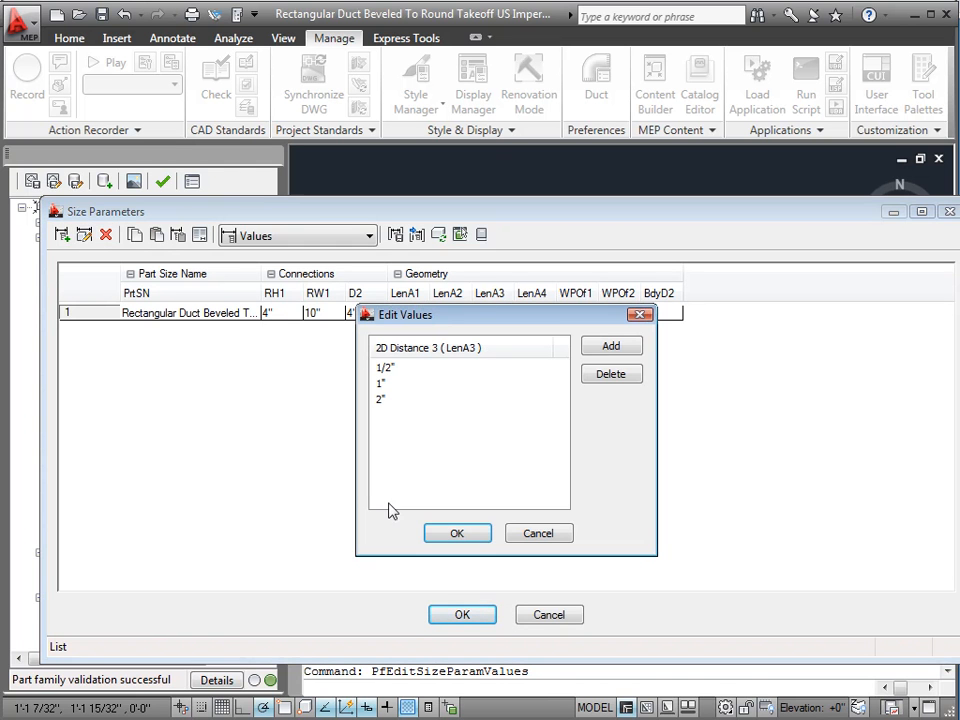
mouse_move(390, 412)
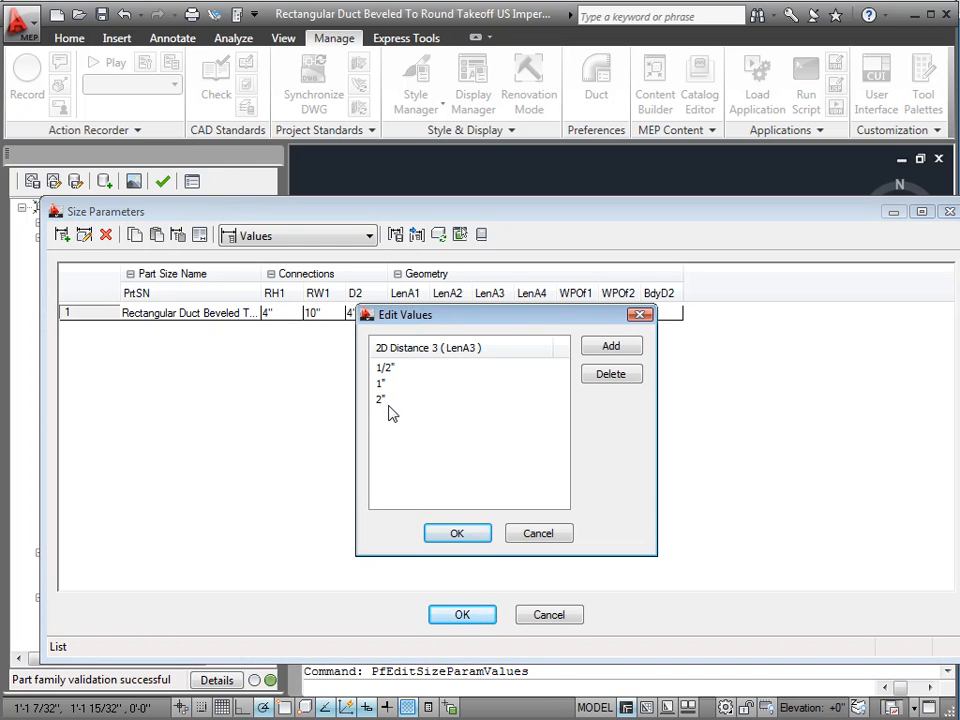
left_click(456, 532)
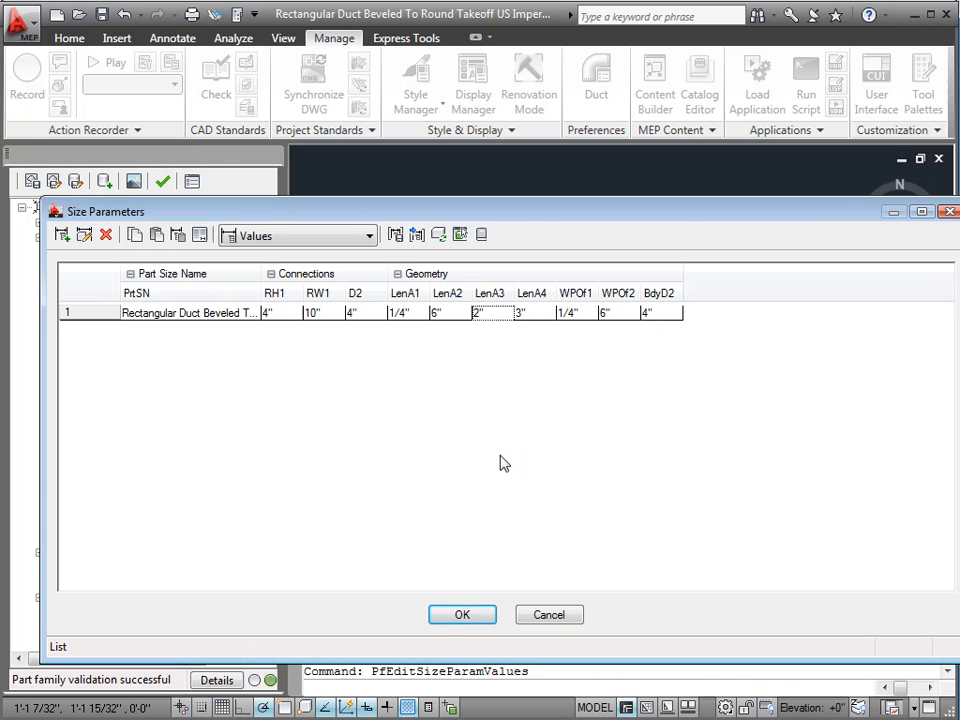
left_click(532, 312)
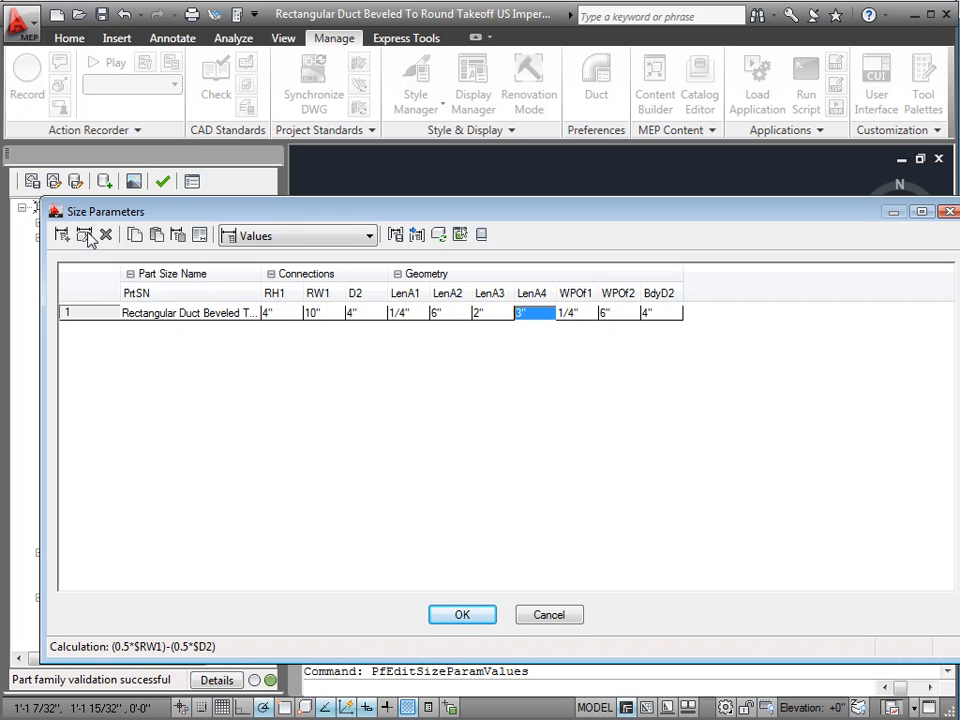
left_click(568, 312)
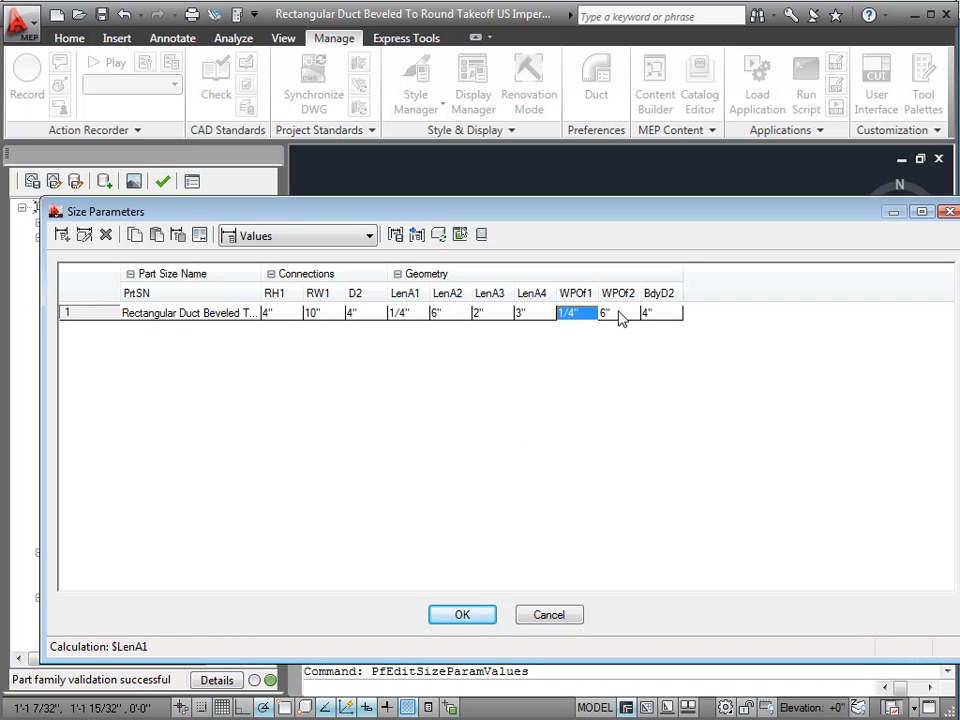
left_click(658, 312)
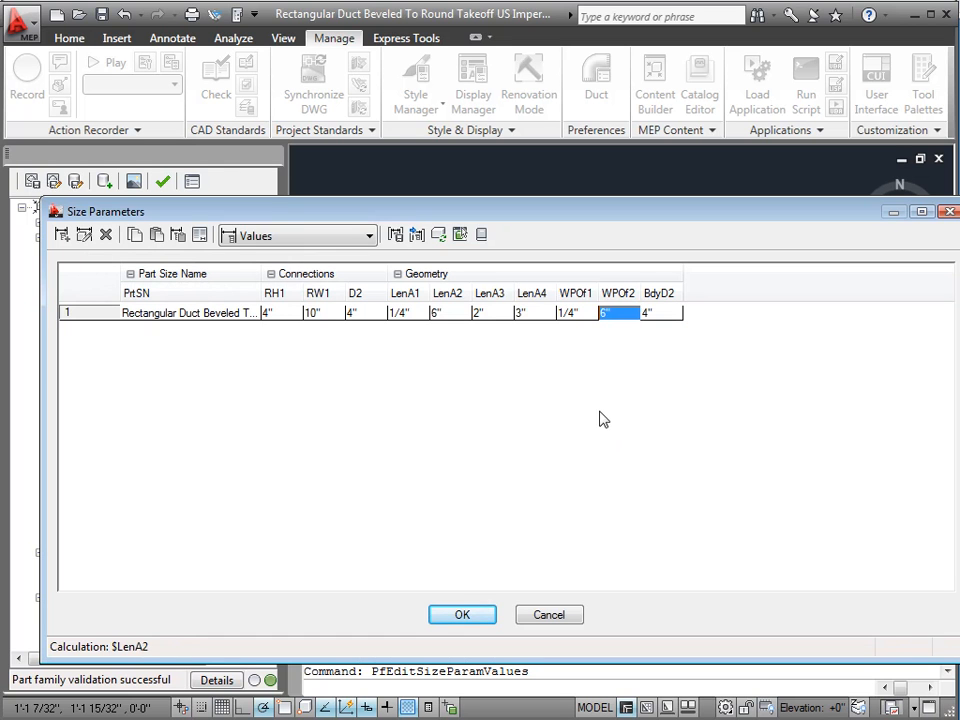
mouse_move(596, 472)
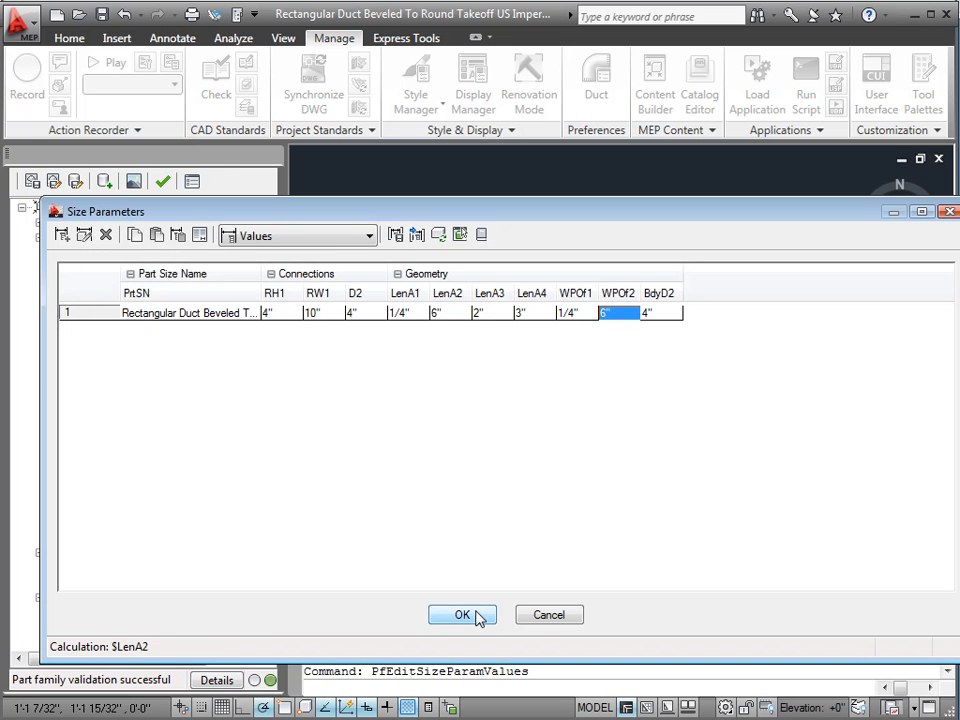
Step: Accept the size parameters, collapse the part family tree and dismiss the successful validation summary
left_click(462, 614)
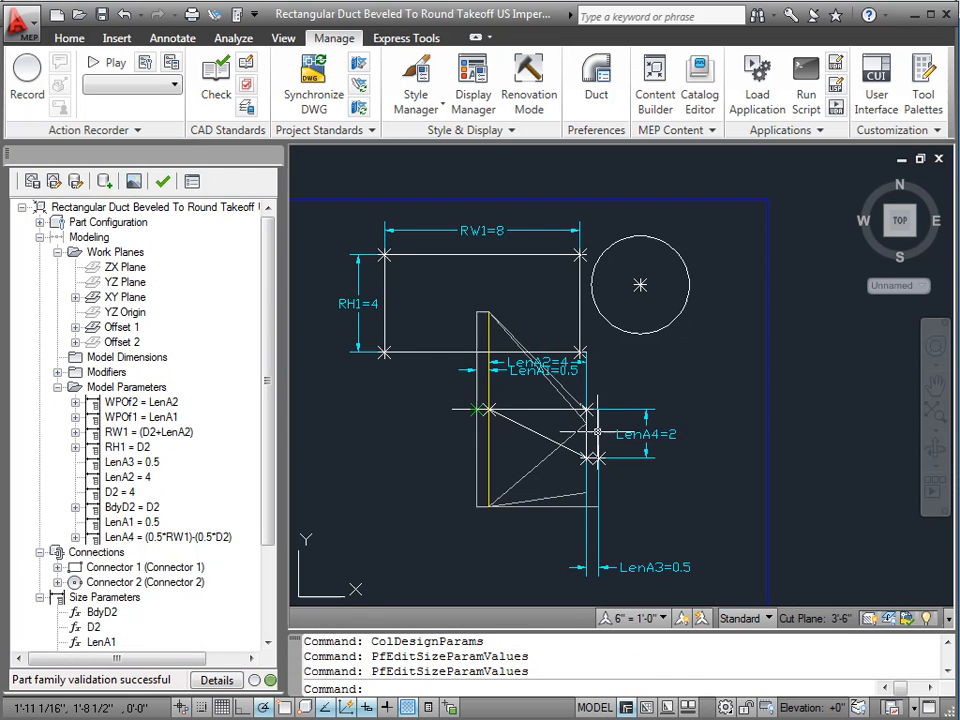
mouse_move(496, 324)
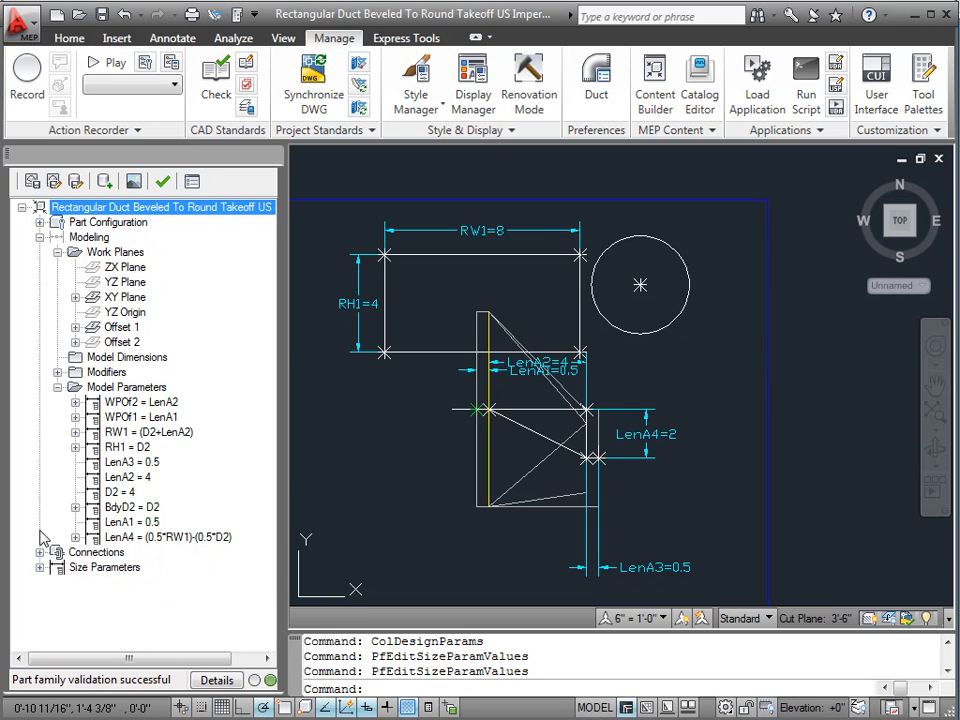
left_click(40, 236)
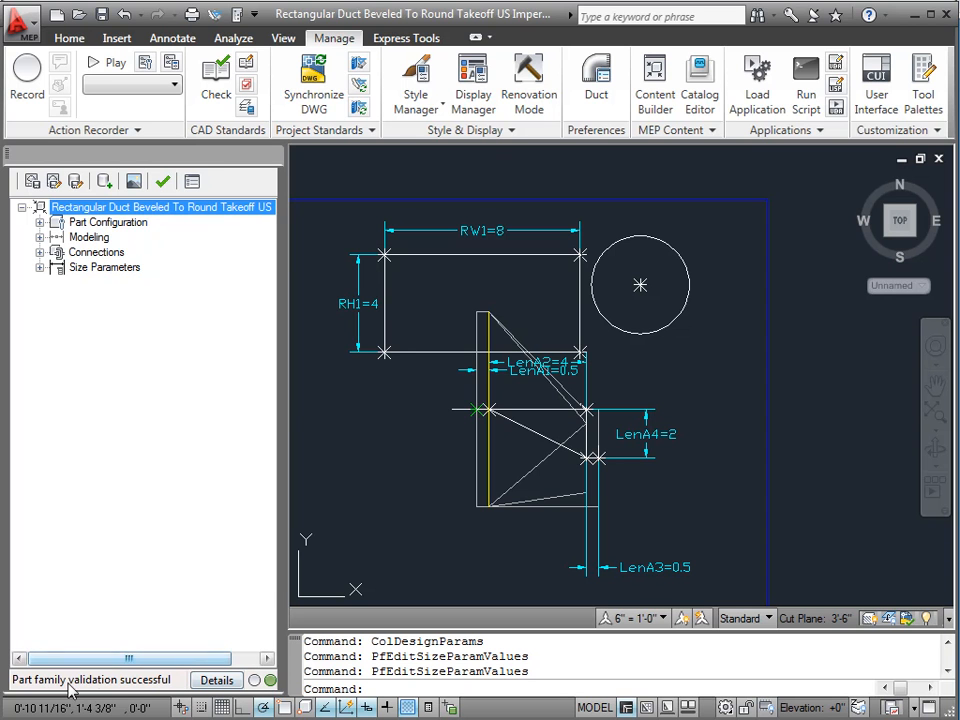
mouse_move(268, 692)
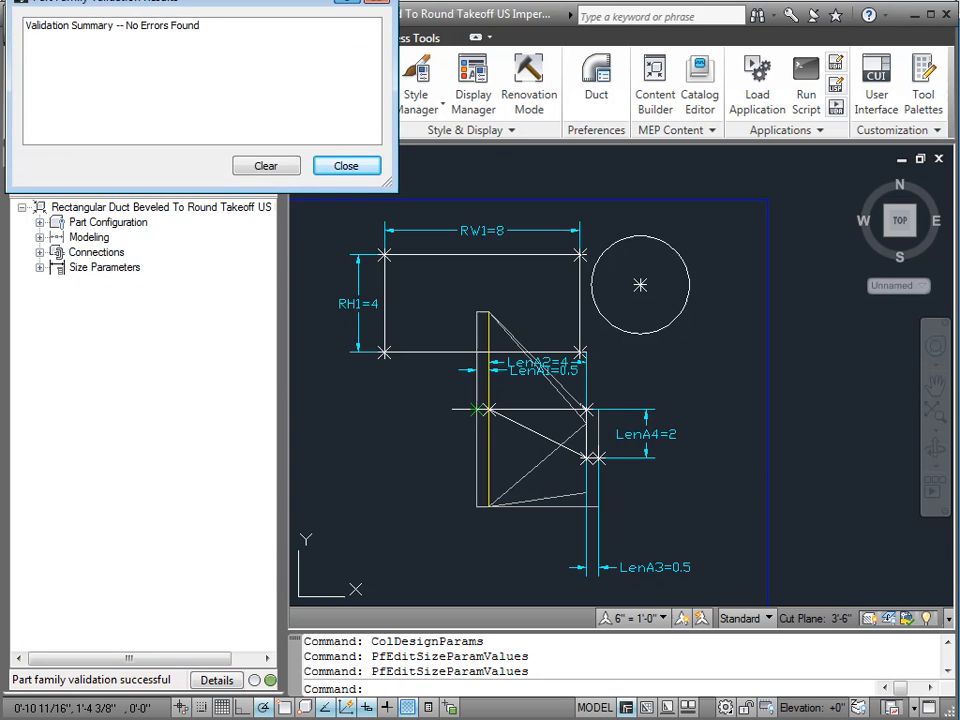
left_click(346, 164)
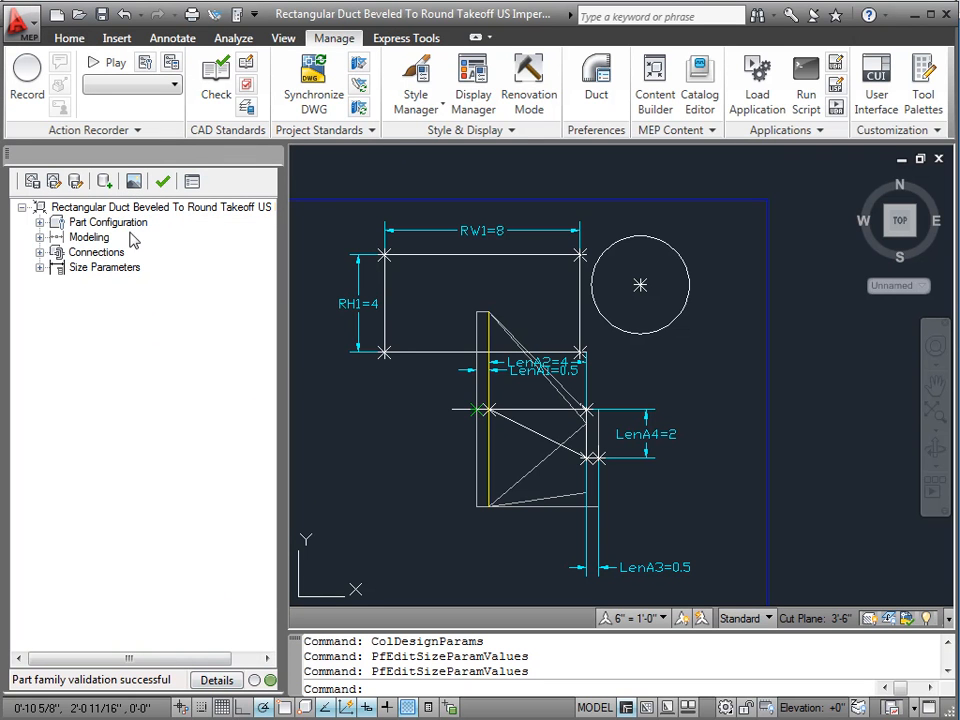
mouse_move(136, 180)
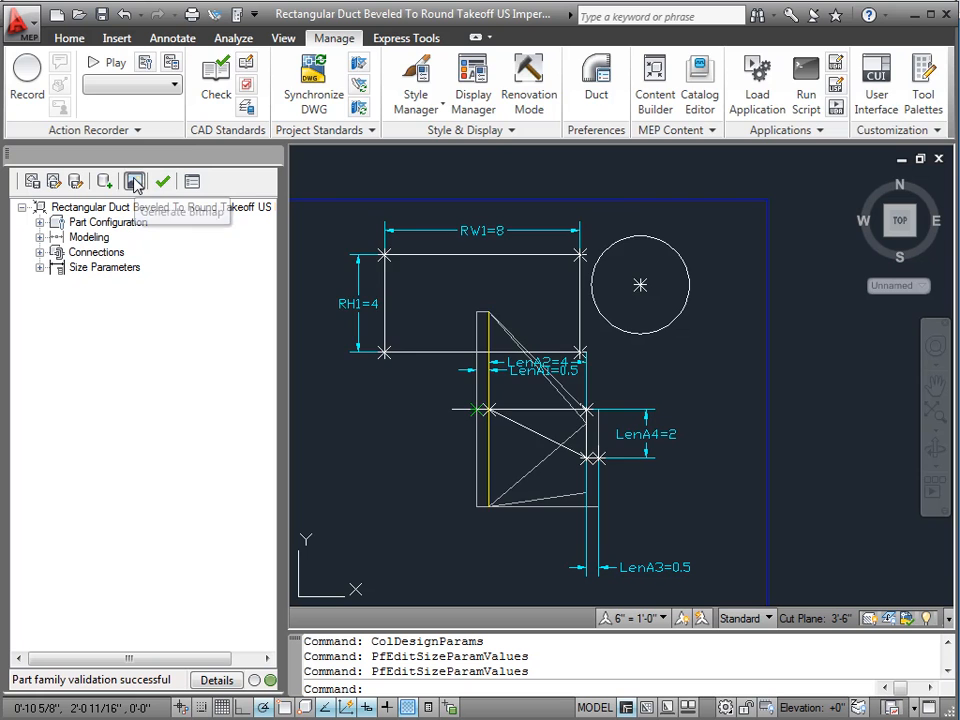
Step: Generate an isometric bitmap preview of the takeoff showing the round end and accept it
left_click(136, 180)
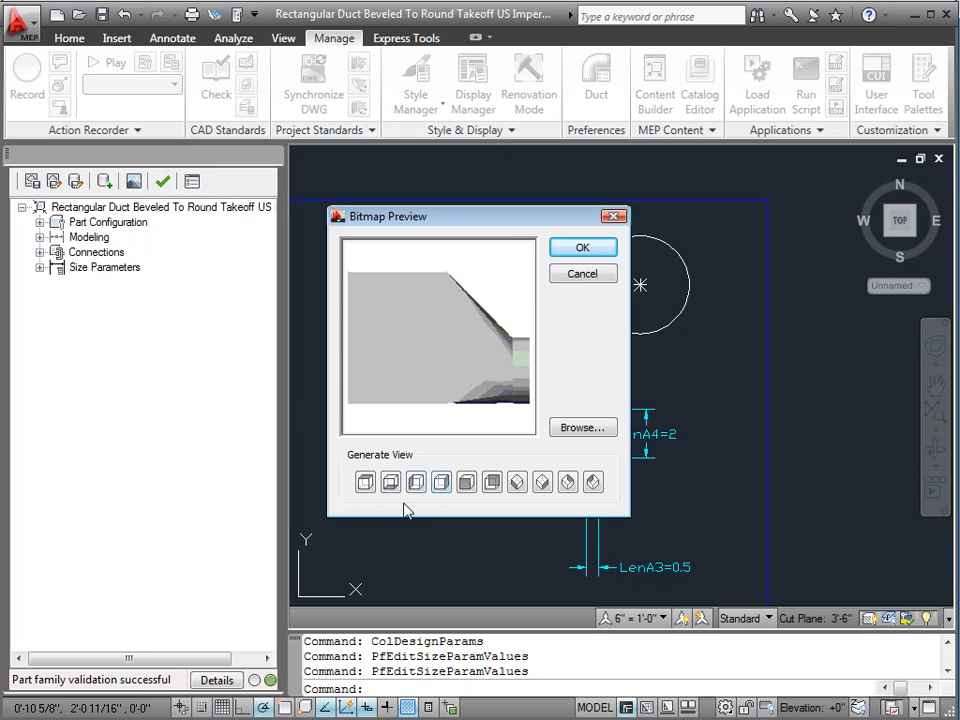
mouse_move(492, 482)
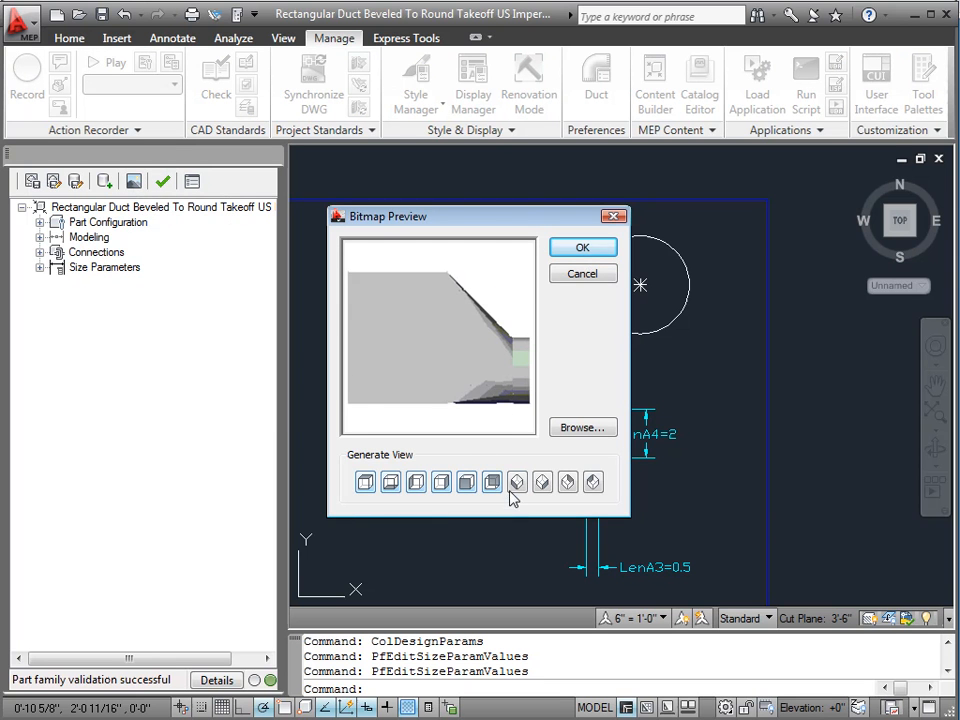
left_click(542, 482)
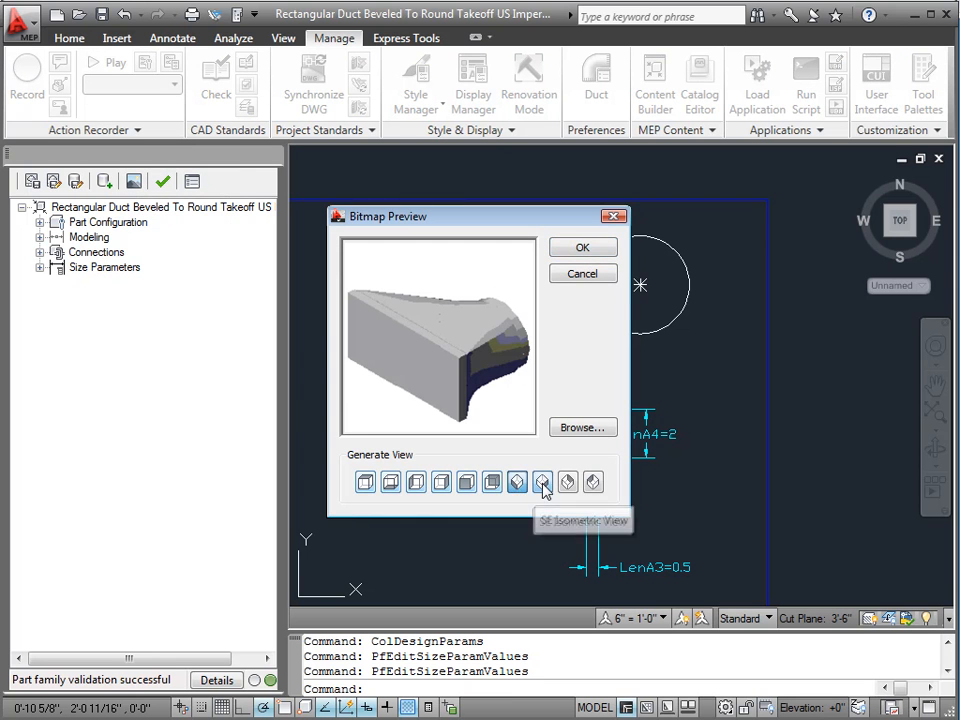
left_click(542, 482)
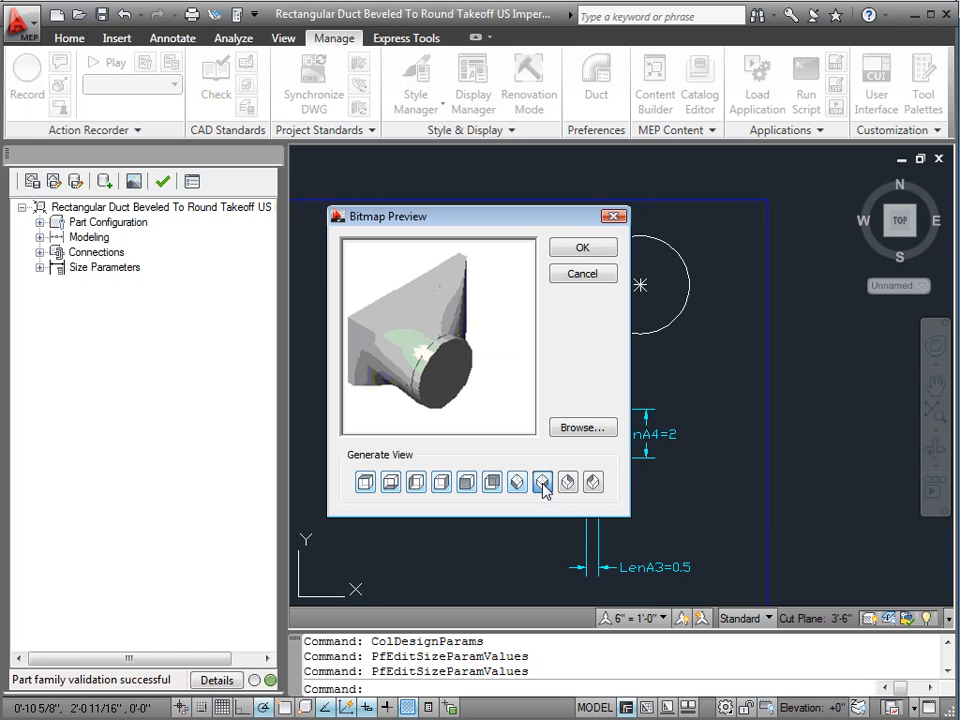
left_click(542, 482)
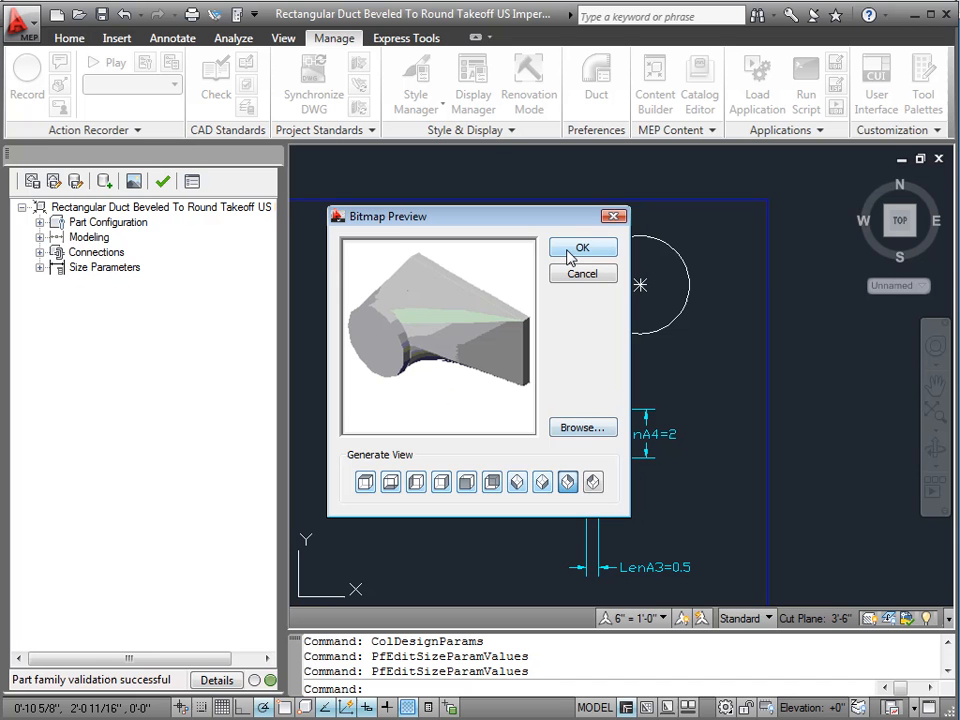
left_click(582, 248)
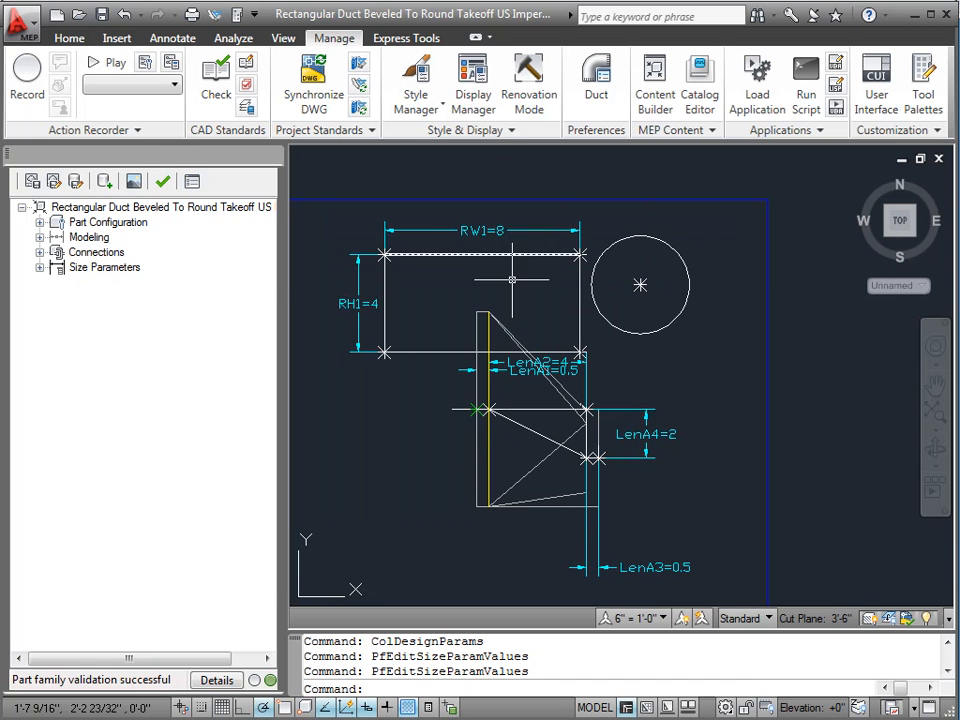
mouse_move(136, 180)
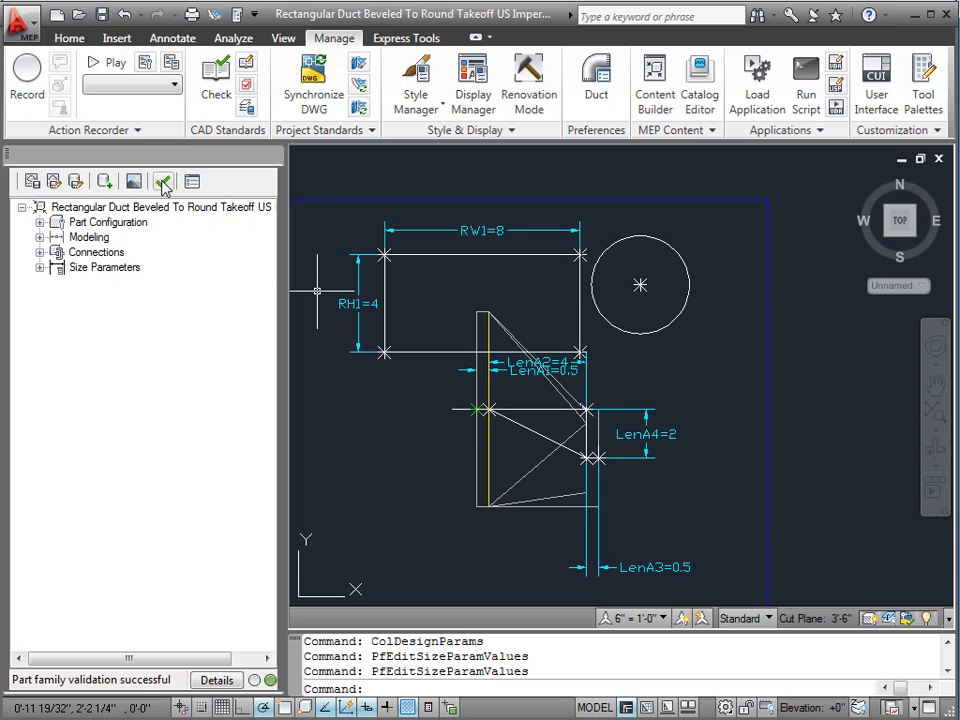
mouse_move(164, 180)
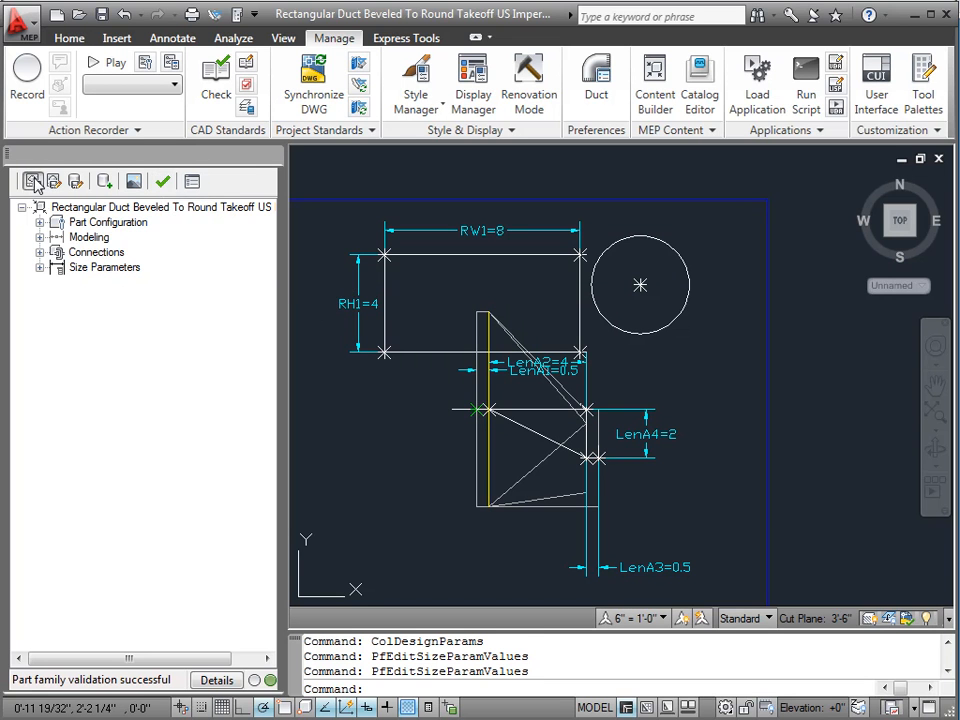
Step: Save the part family and set Part Options with Hide Part Flag cleared and Custom Sizing kept on
left_click(192, 180)
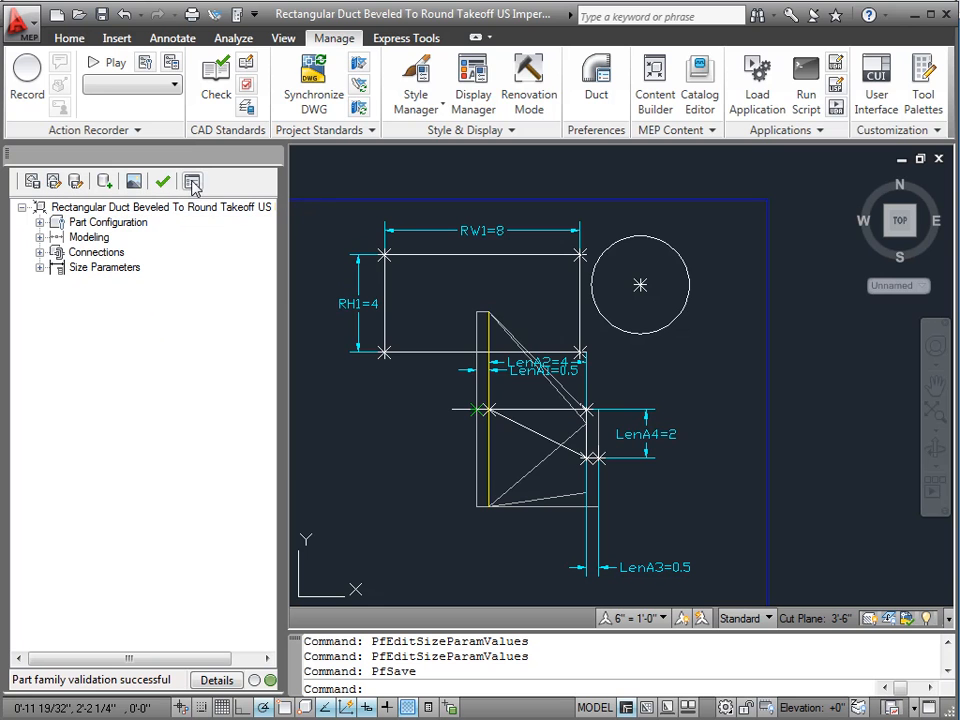
left_click(192, 180)
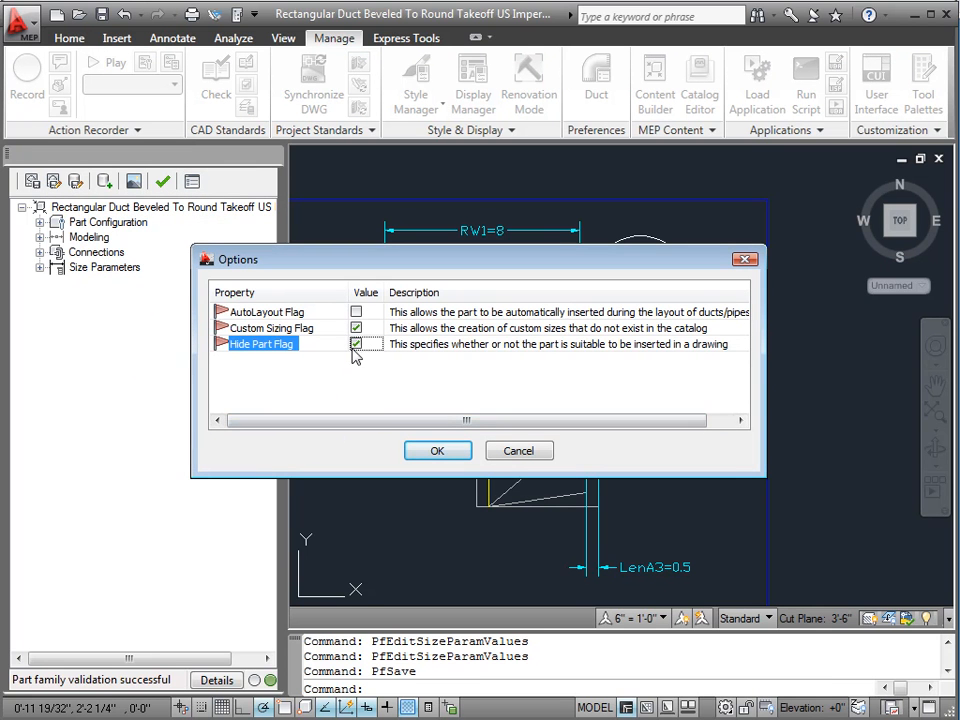
left_click(356, 344)
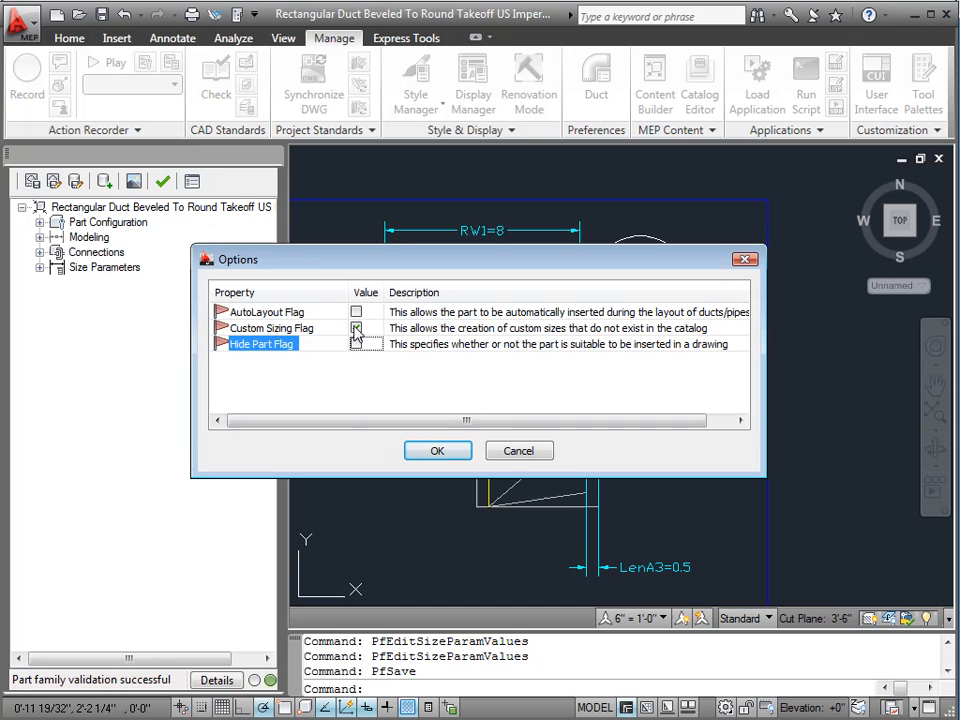
left_click(356, 328)
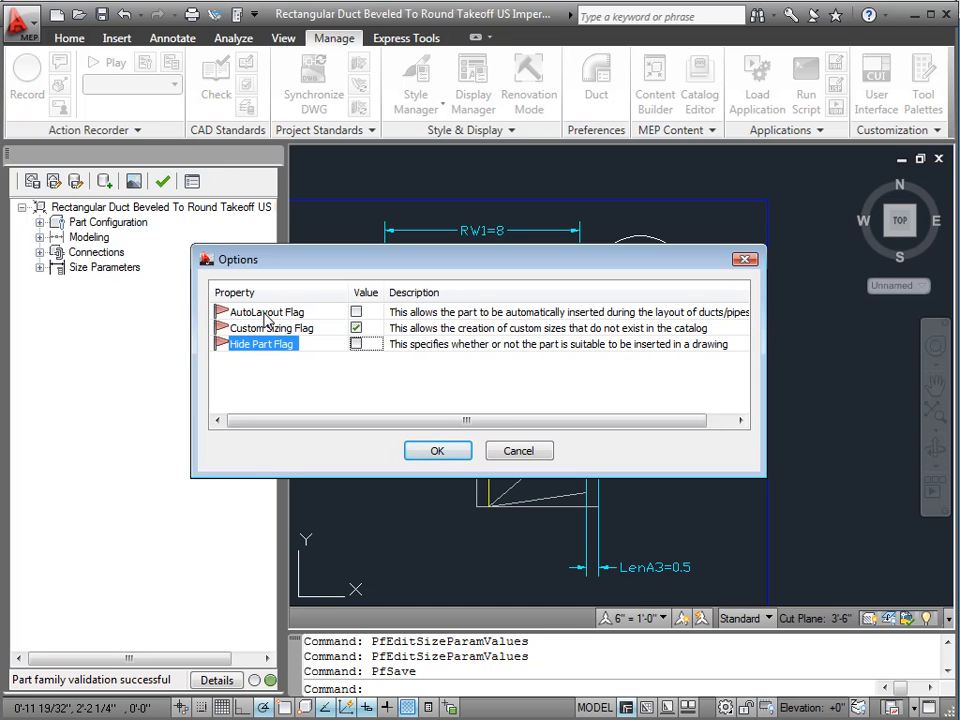
left_click(356, 328)
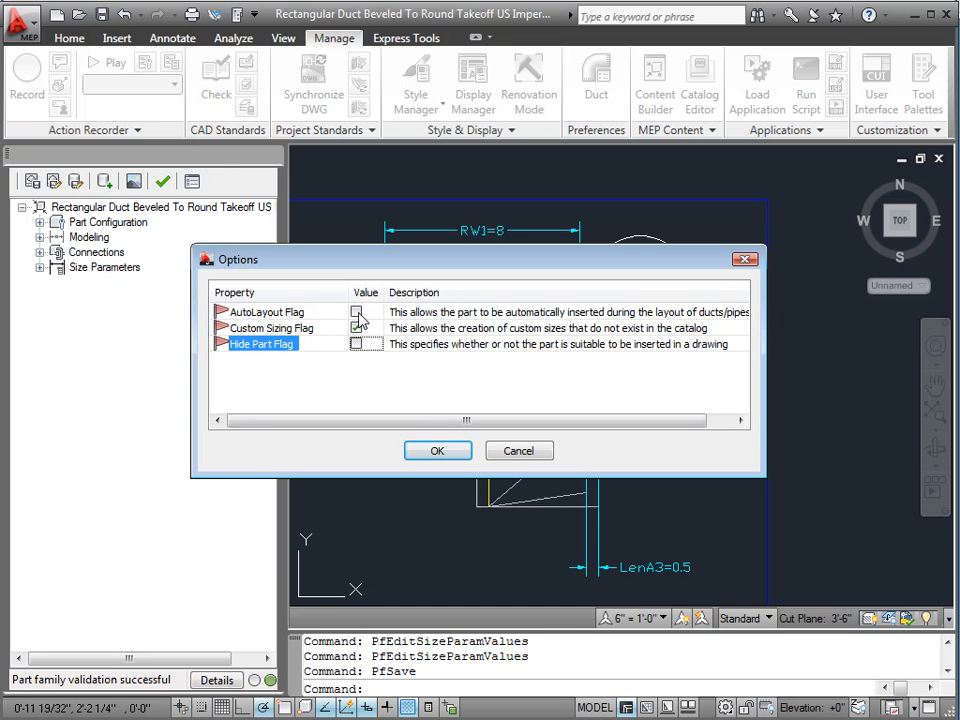
left_click(356, 312)
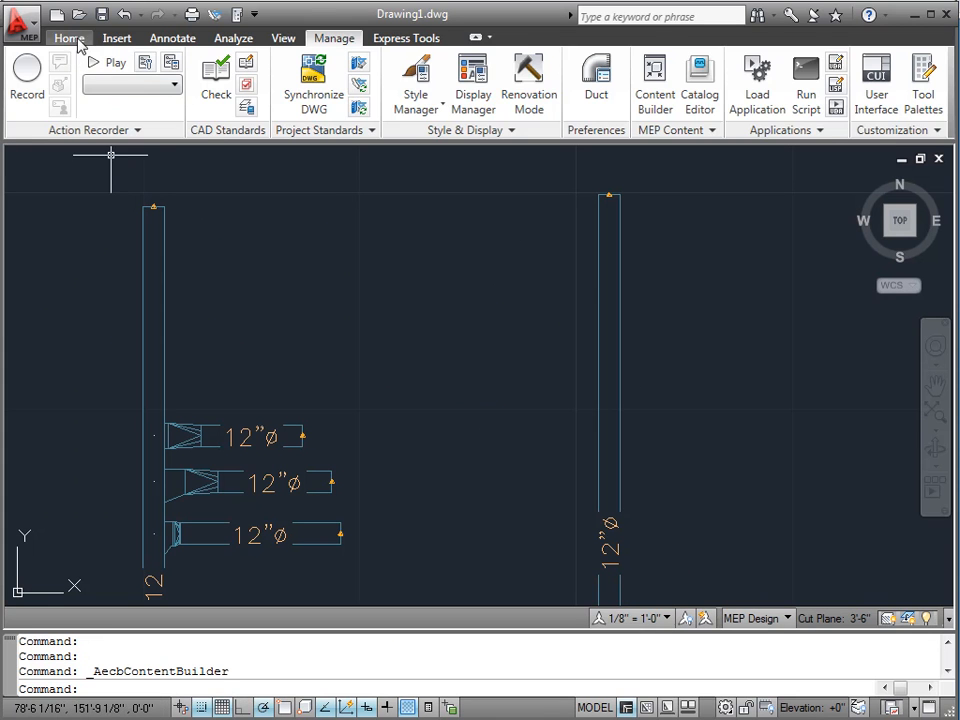
Step: Start the Duct Fitting command from the Home ribbon to add a fitting
left_click(68, 36)
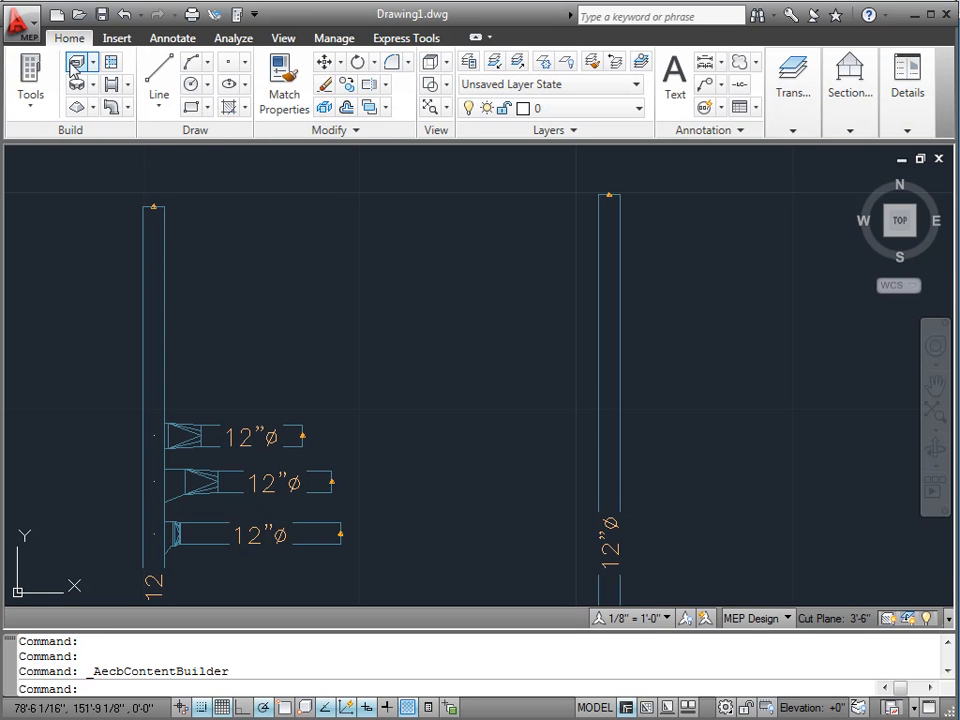
mouse_move(76, 84)
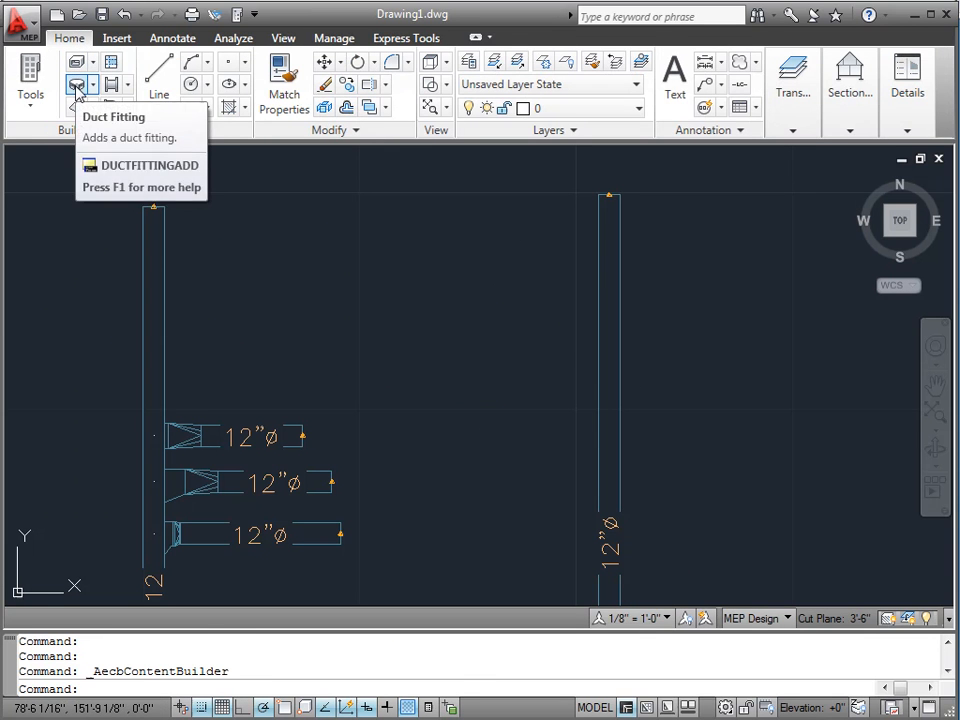
left_click(76, 84)
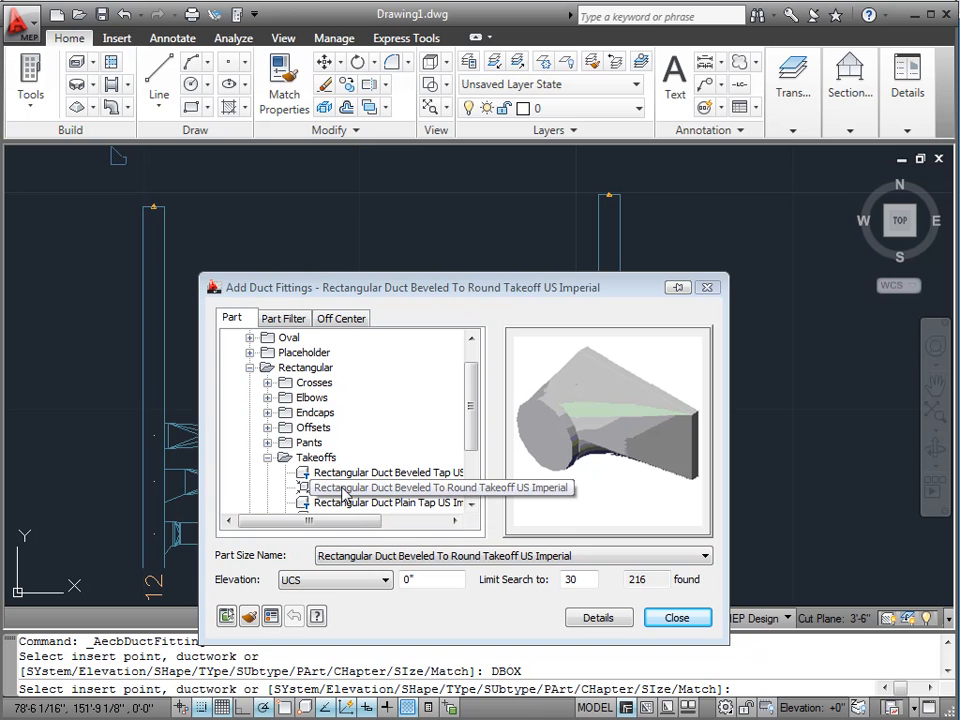
Step: Choose the beveled takeoff and filter to a 12" connection diameter with LenA1 1/4"
left_click(388, 488)
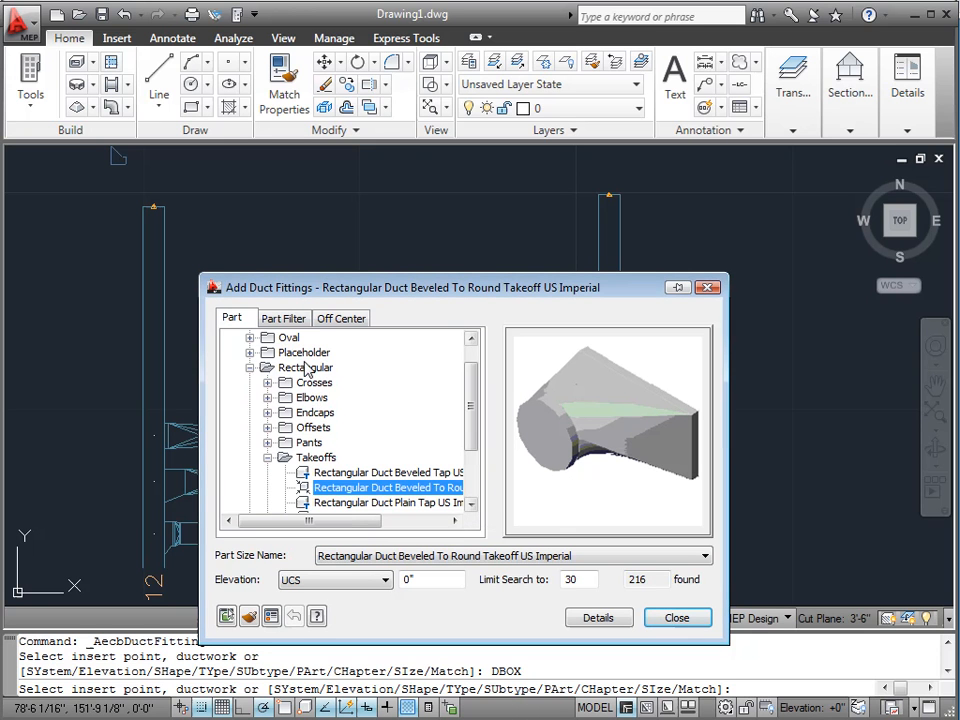
left_click(284, 316)
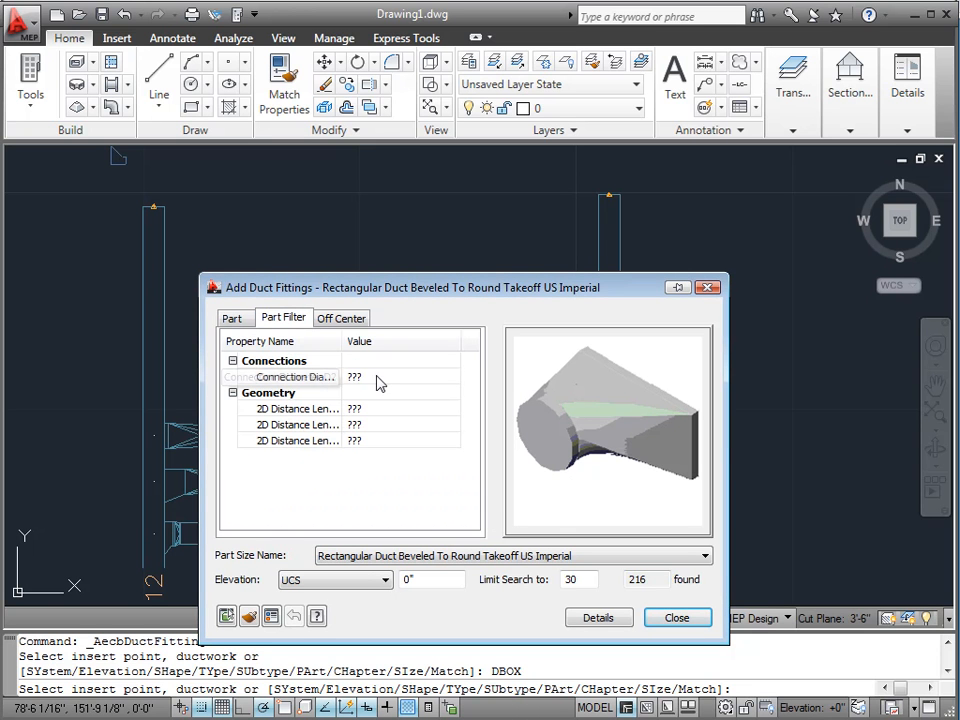
left_click(456, 376)
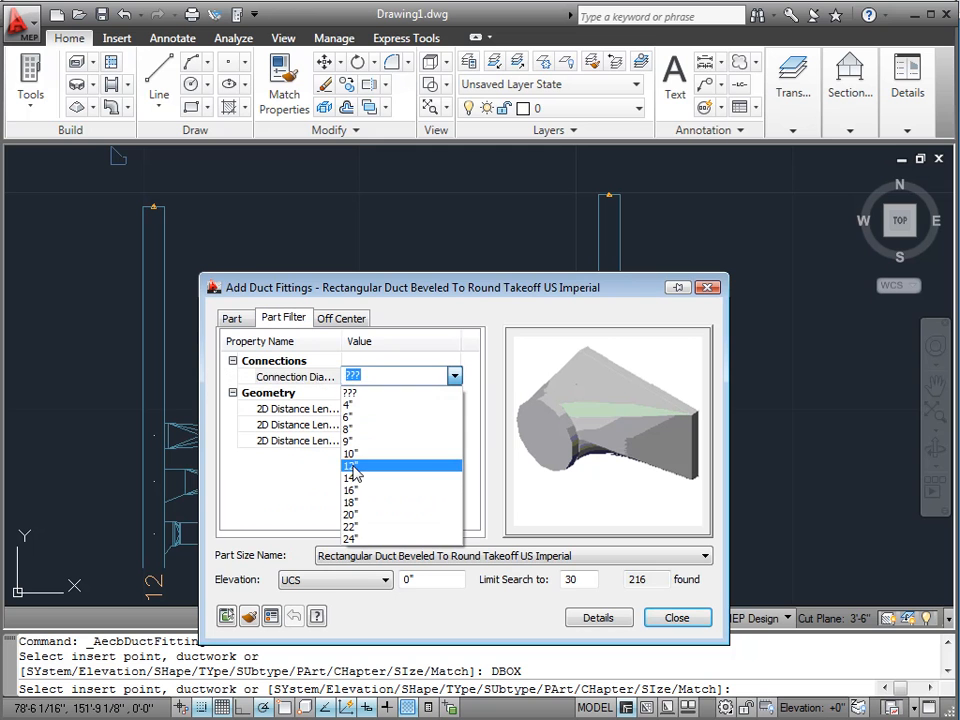
left_click(352, 464)
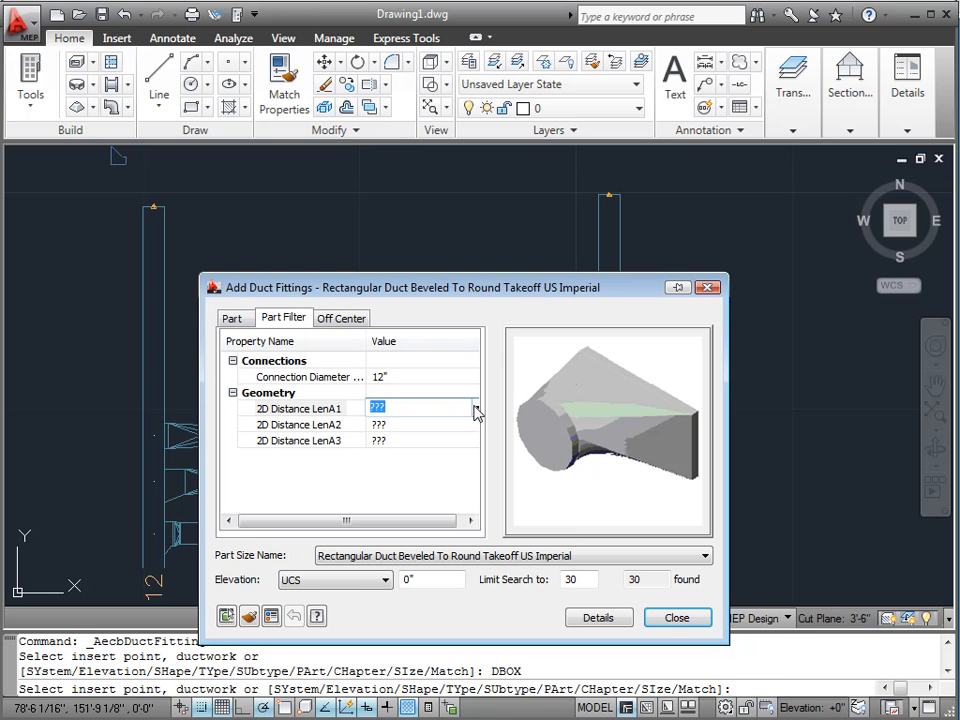
type("1/4\"")
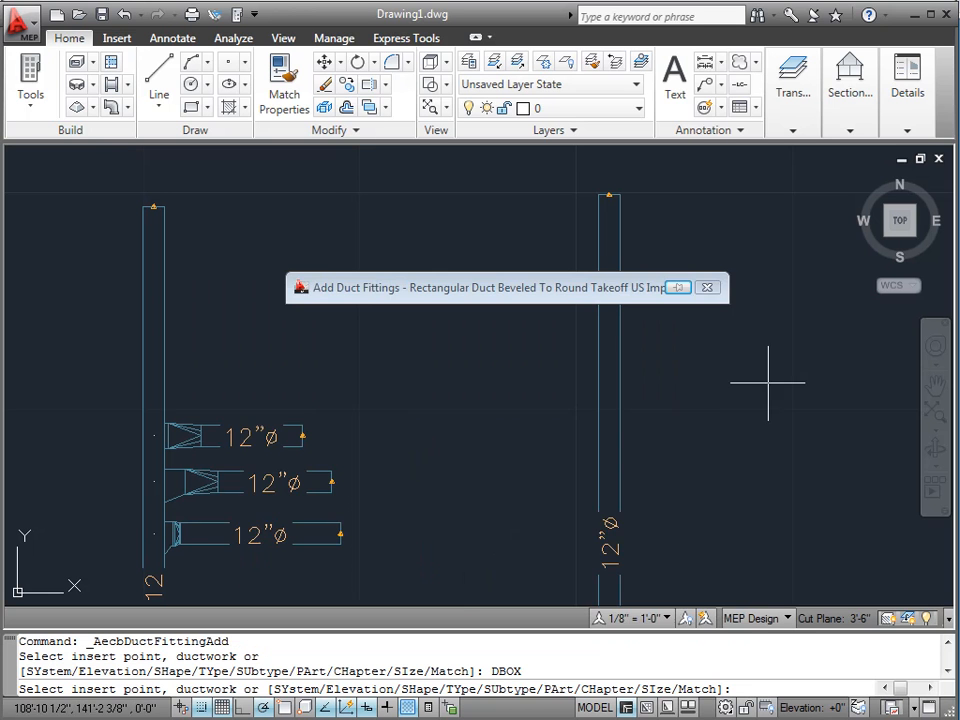
left_click(676, 288)
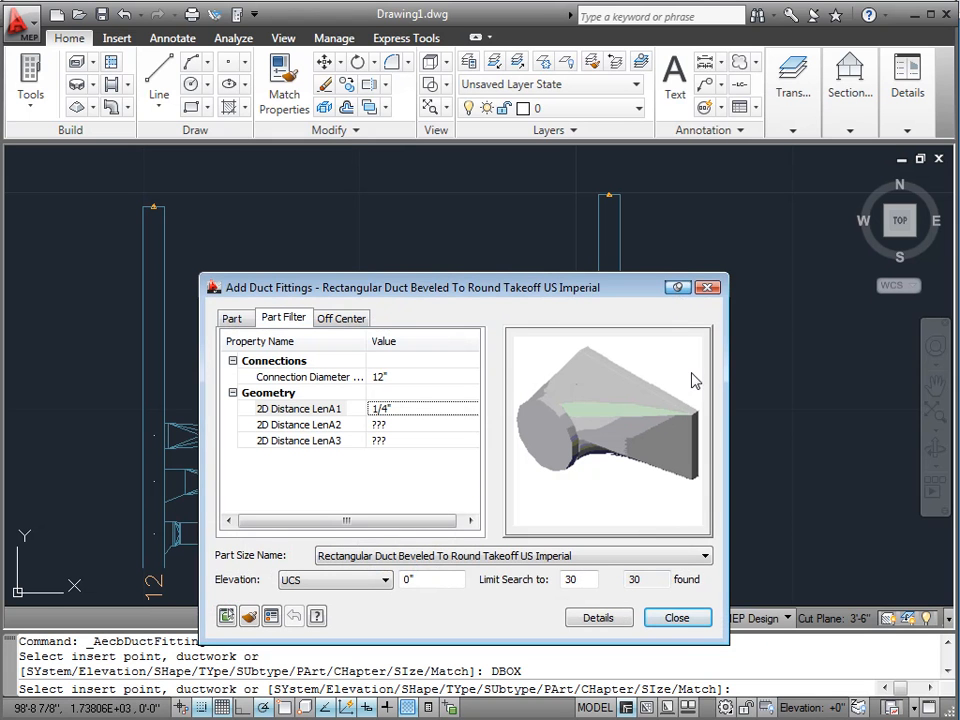
mouse_move(680, 404)
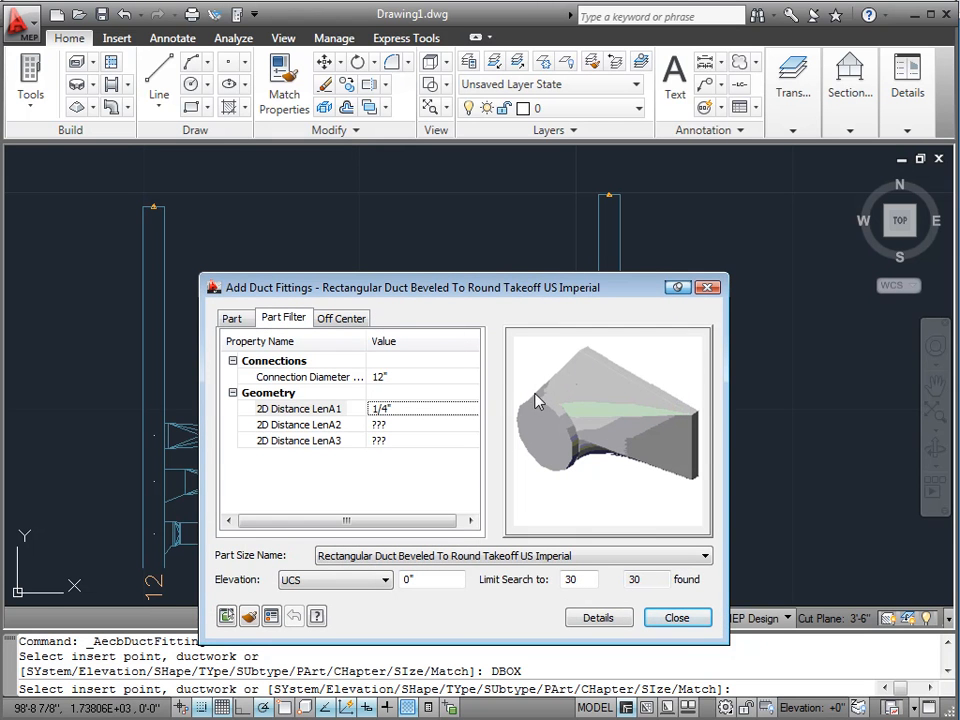
Step: Filter 2D Distance LenA2 to 4" and LenA3 to 1", leaving 10 matching sizes
left_click(420, 424)
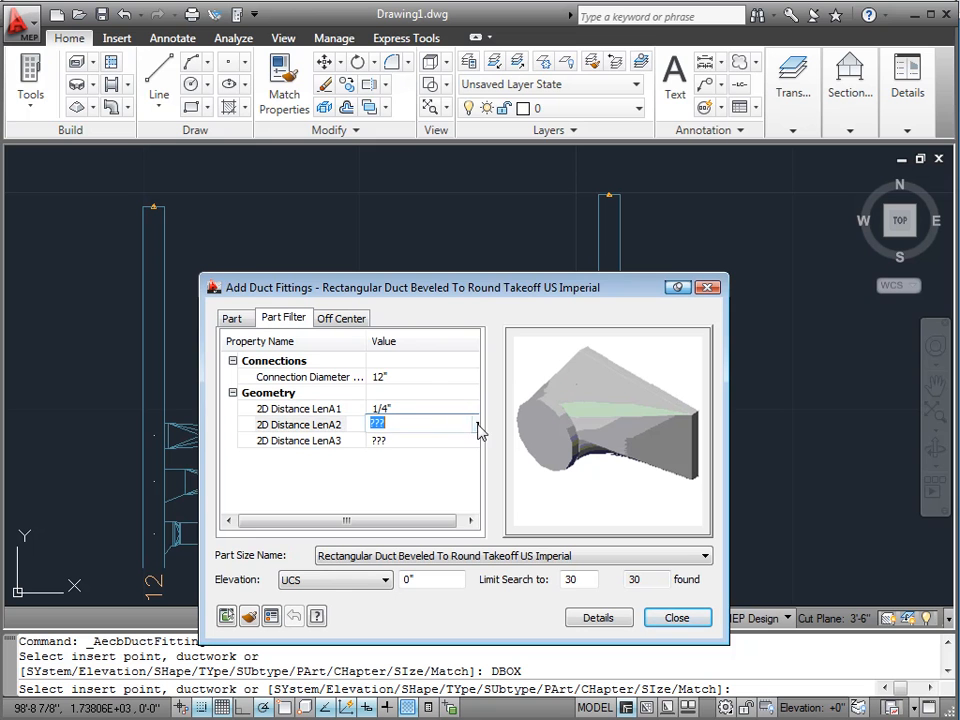
type("4\"")
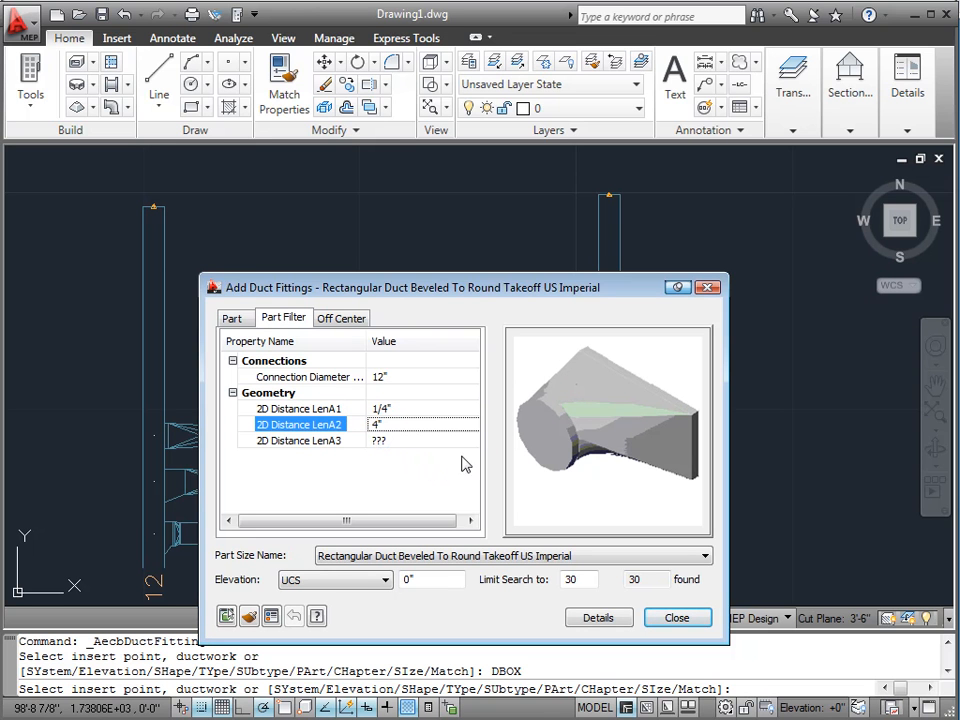
mouse_move(548, 420)
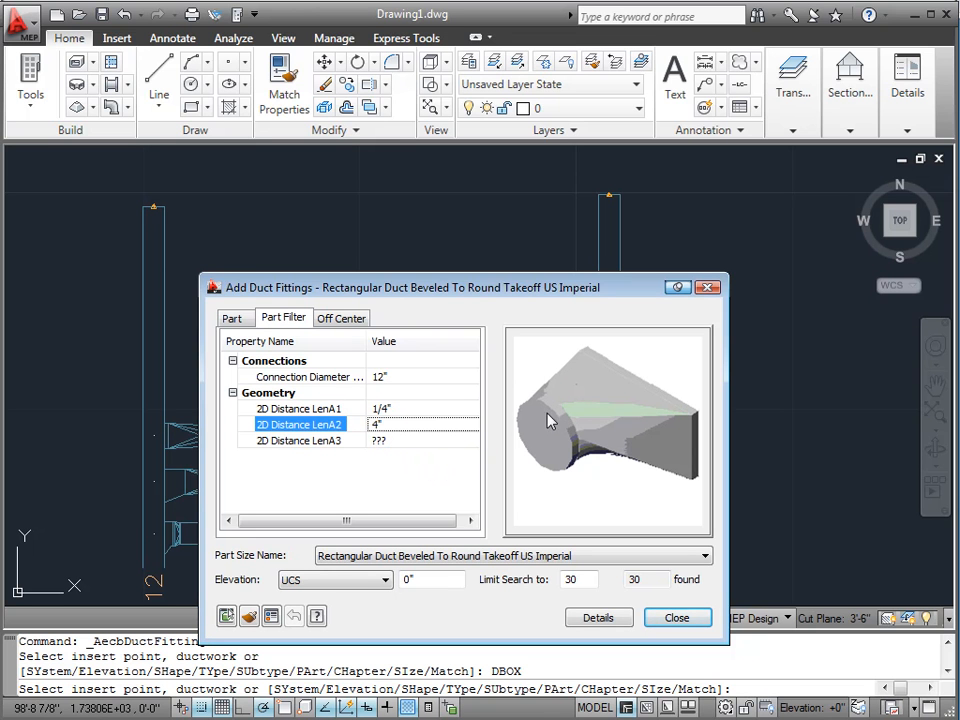
left_click(476, 442)
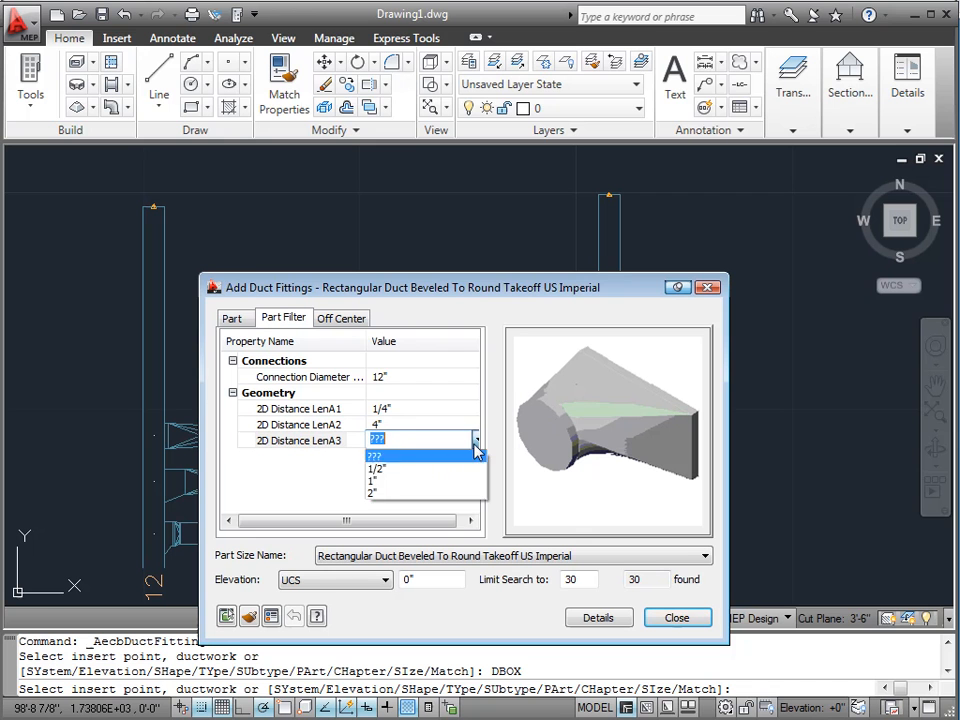
left_click(374, 480)
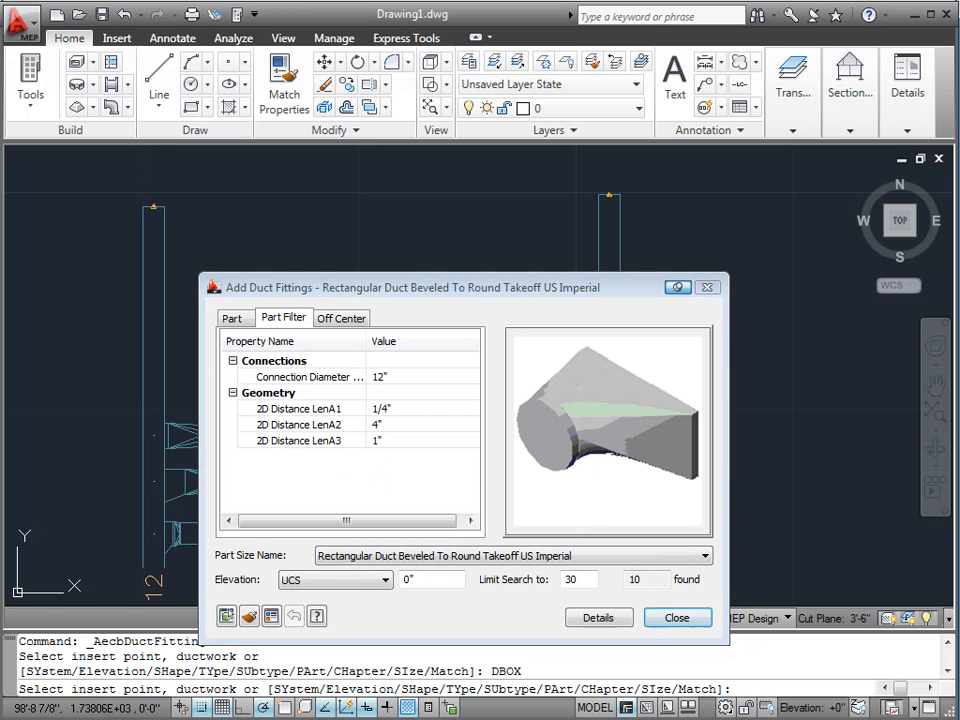
left_click(204, 260)
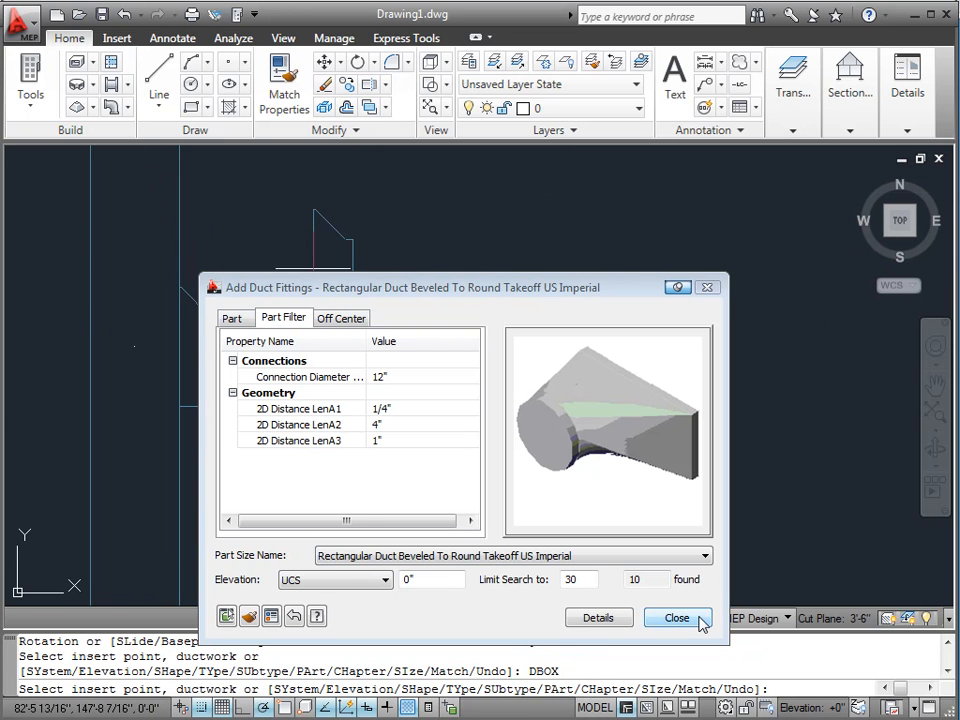
Step: Place the takeoff and draw a 12" round duct from it to its end point
left_click(676, 616)
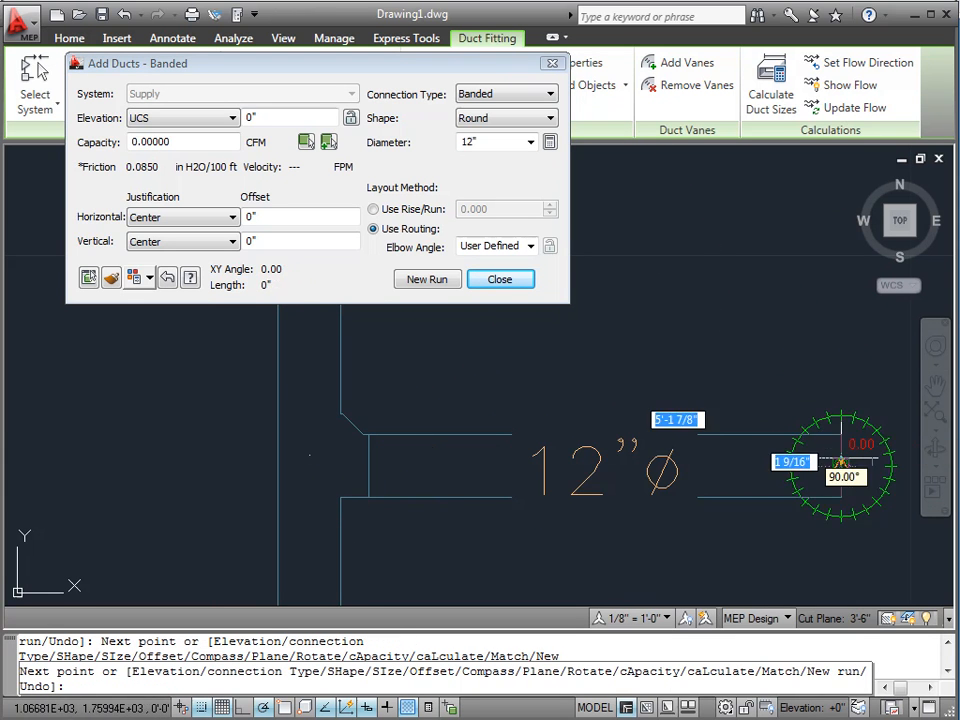
left_click(500, 280)
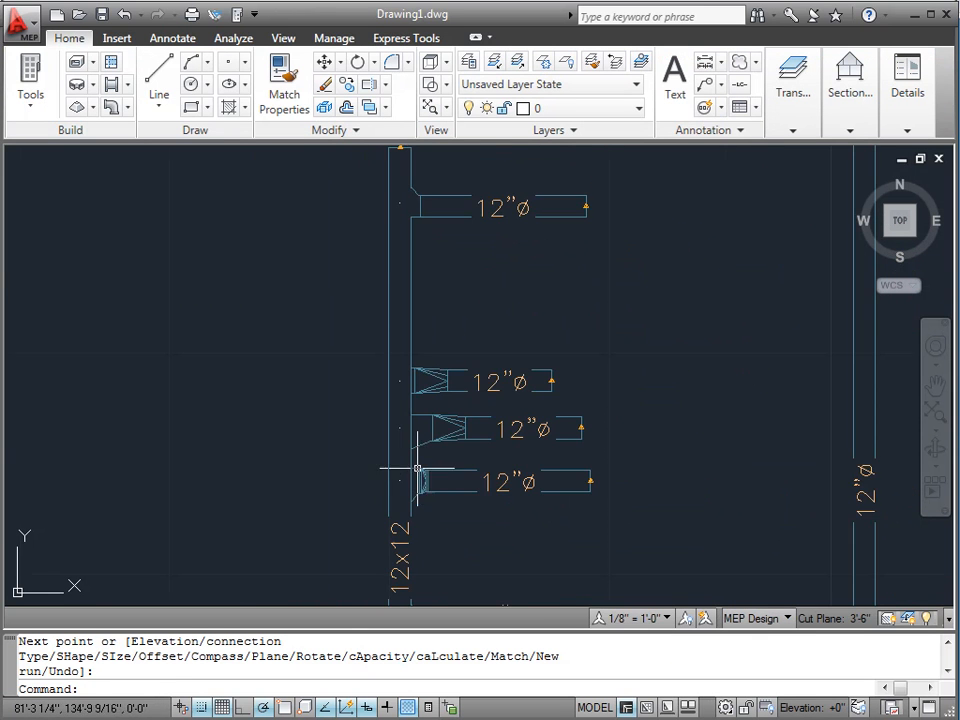
Step: Zoom to the takeoff and run Regenerate Model to update all duct objects
scroll("up", 3)
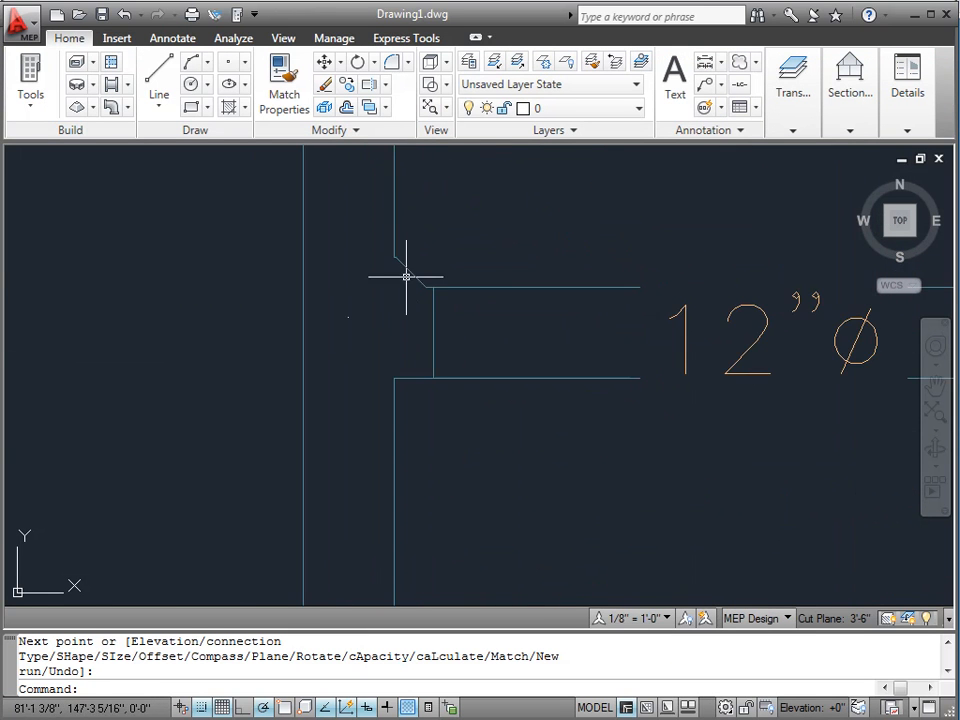
mouse_move(512, 266)
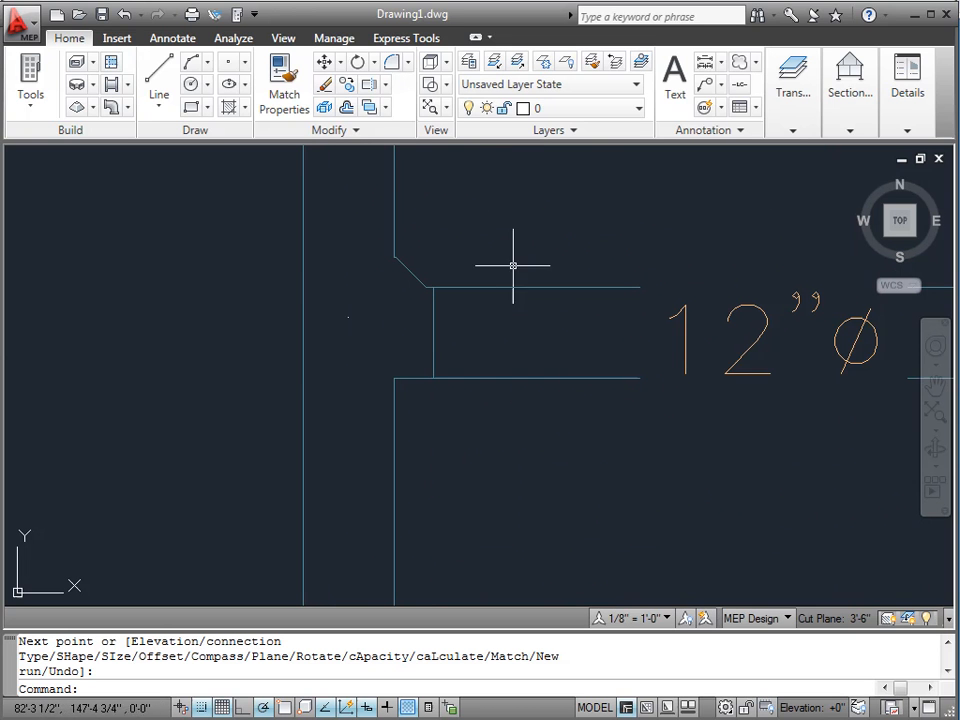
mouse_move(392, 246)
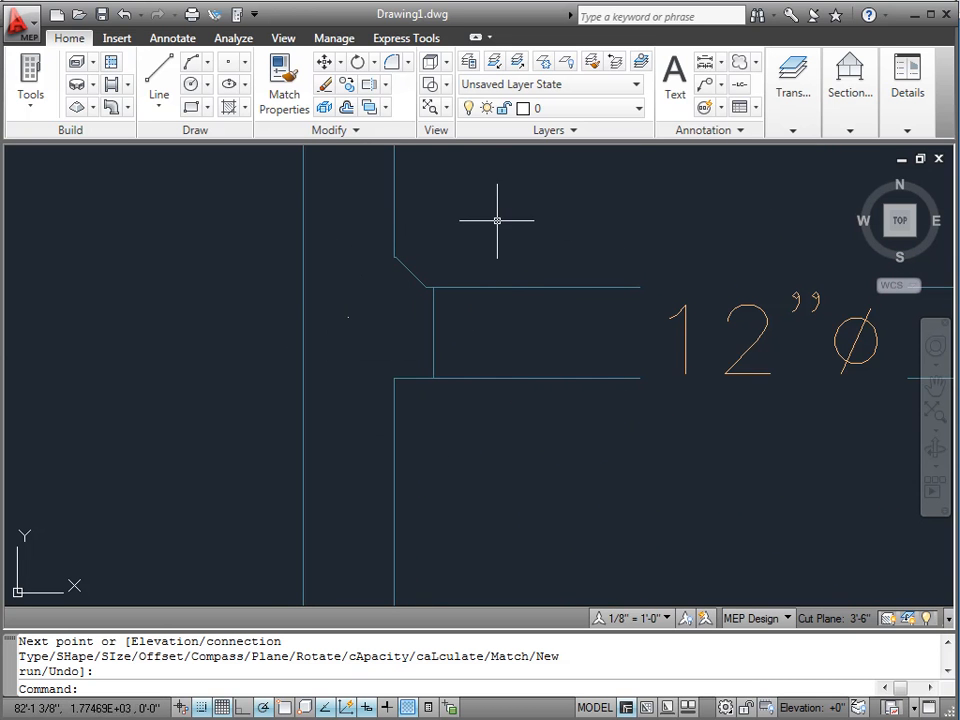
left_click(284, 38)
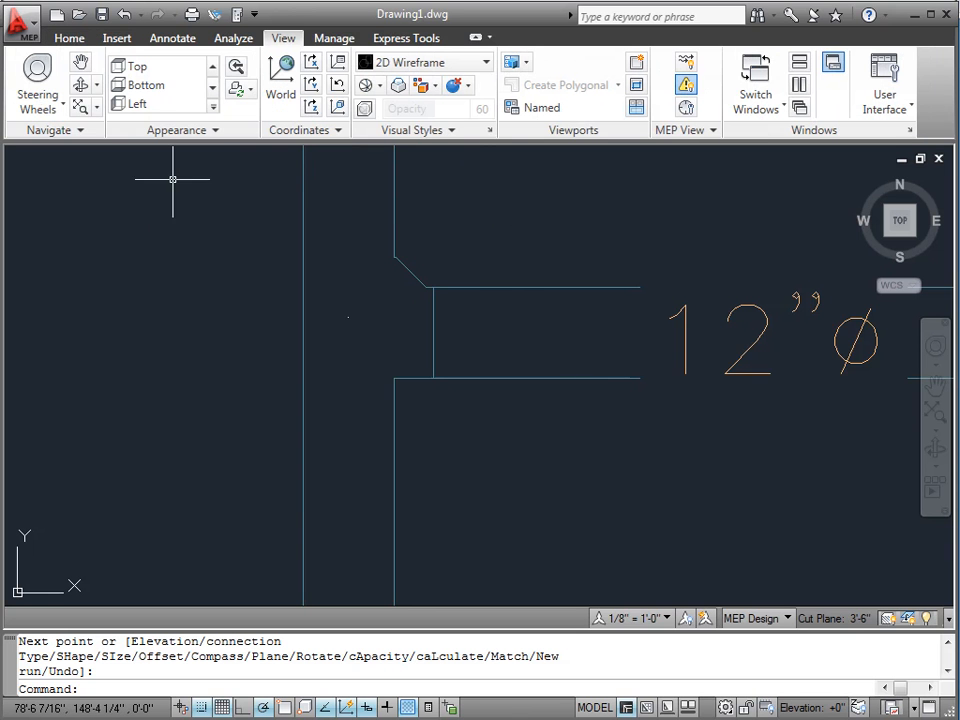
left_click(240, 90)
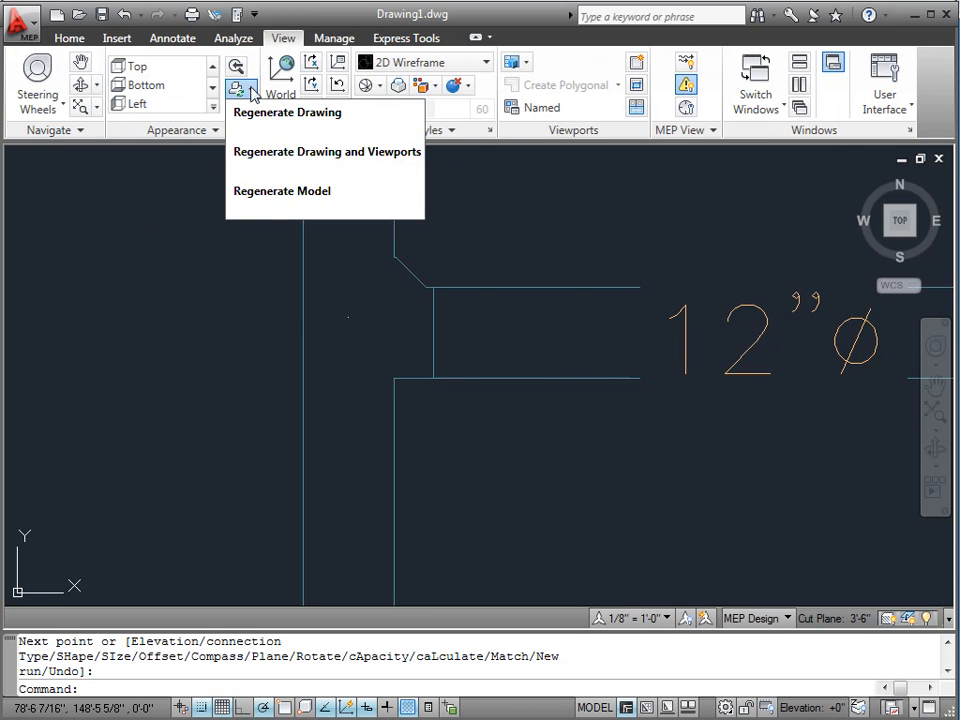
left_click(288, 112)
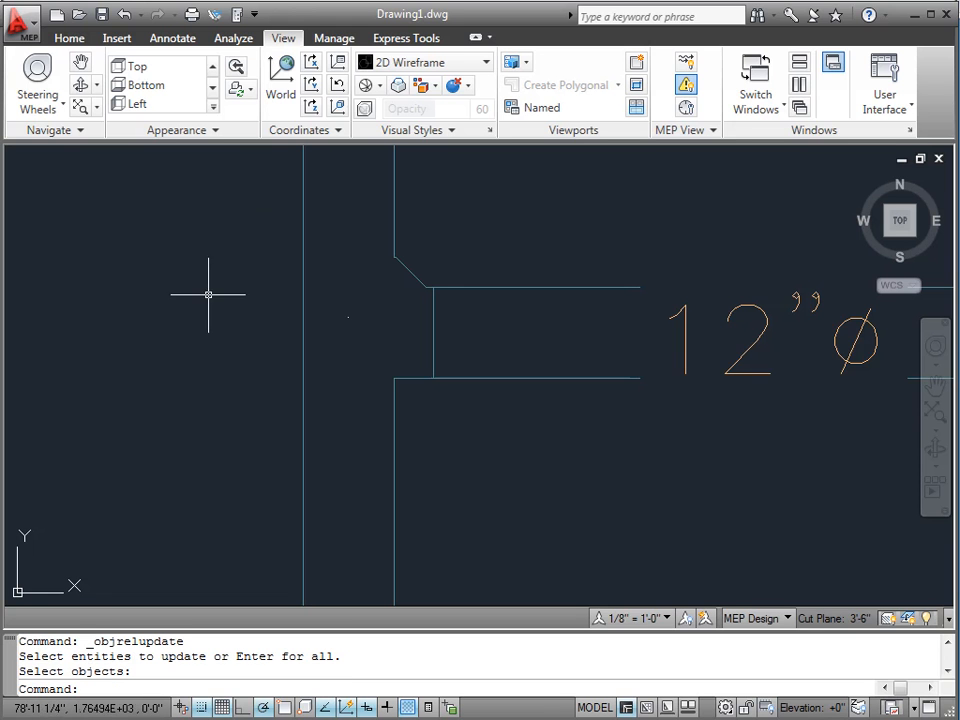
mouse_move(486, 410)
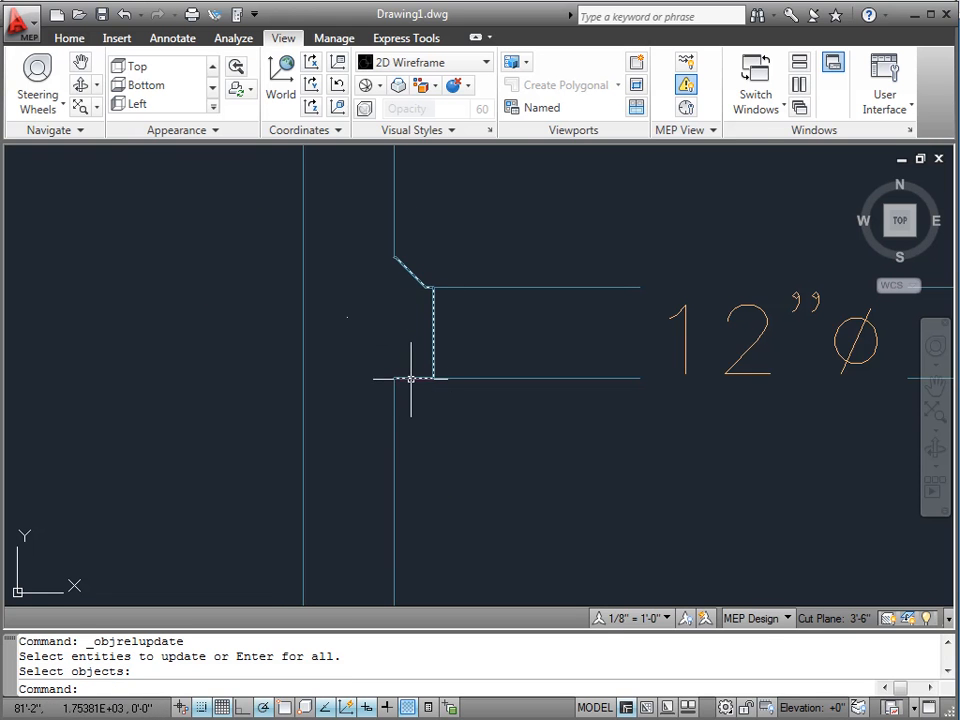
mouse_move(428, 264)
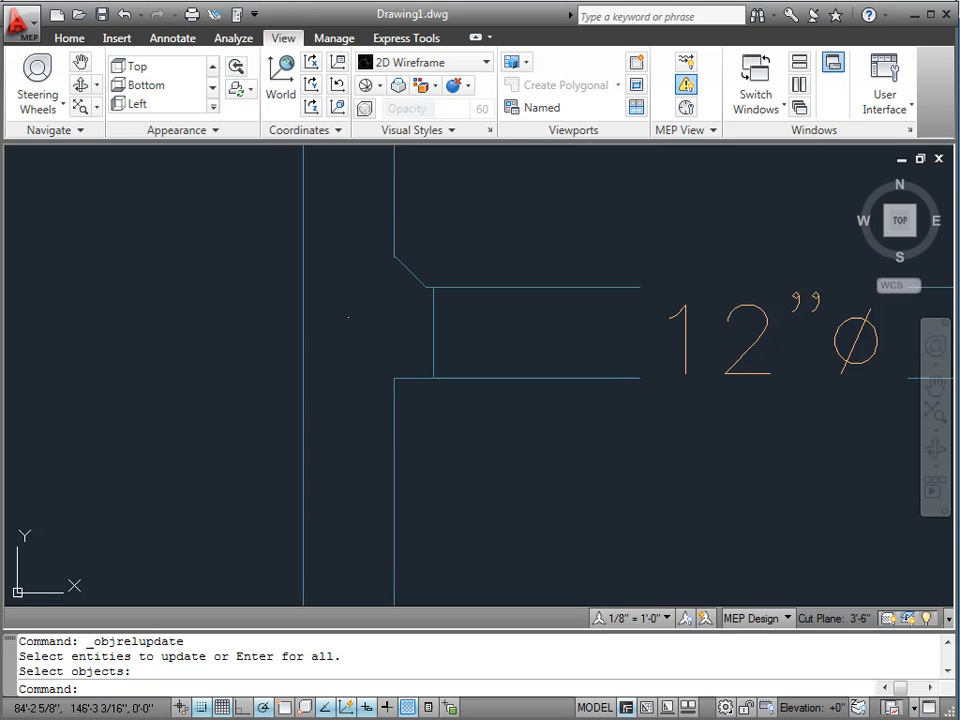
mouse_move(516, 388)
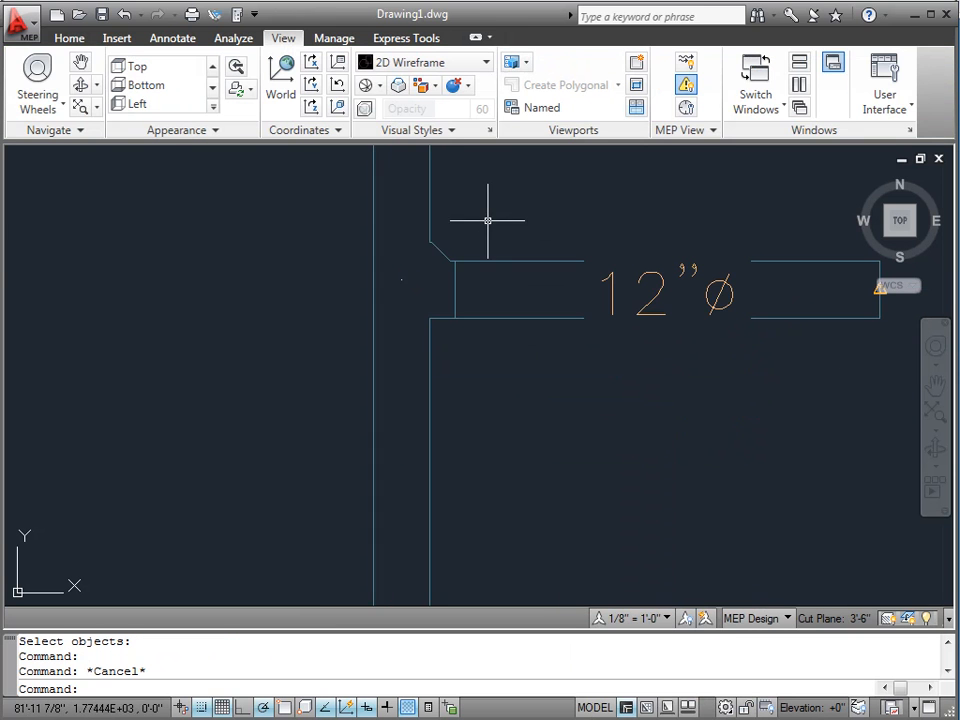
mouse_move(92, 280)
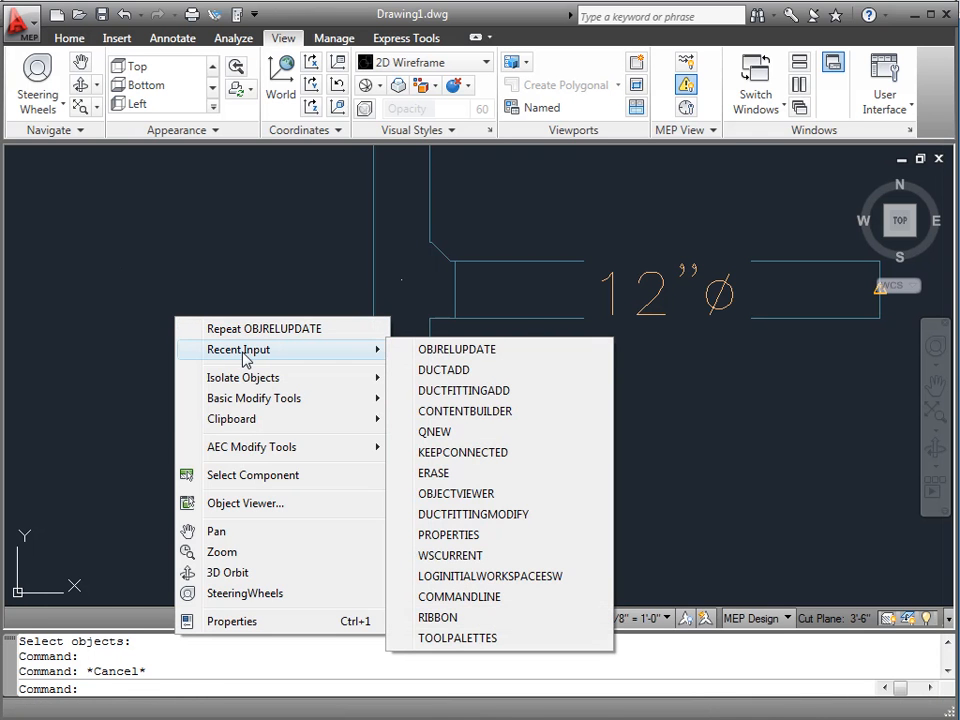
Step: Rerun DUCTFITTINGADD with the beveled takeoff, placing a second takeoff lower on the rectangular duct
left_click(464, 390)
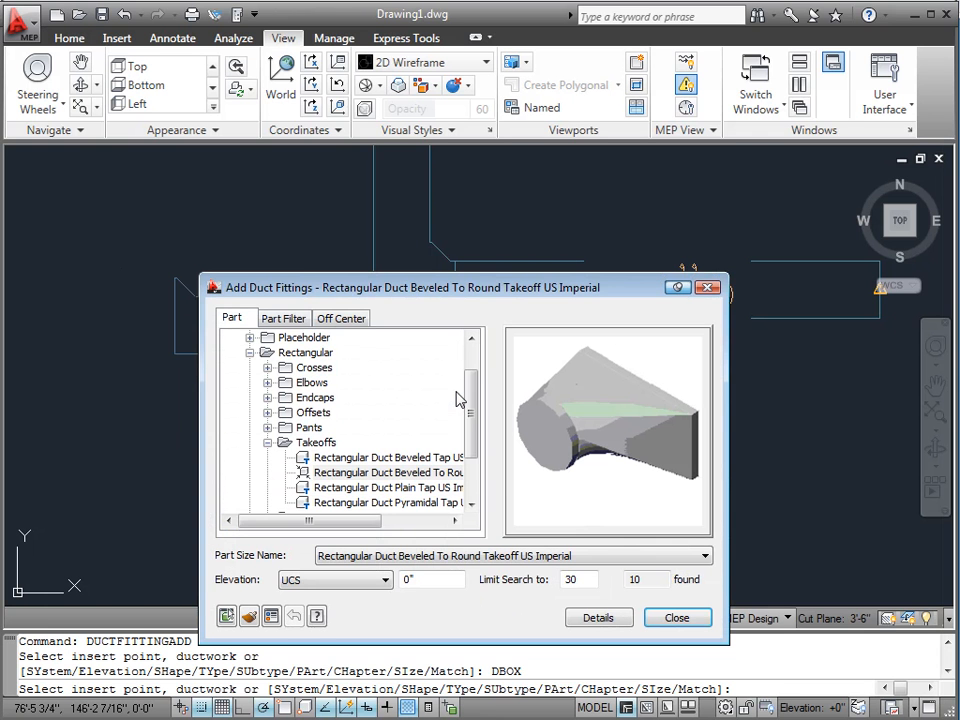
left_click(284, 318)
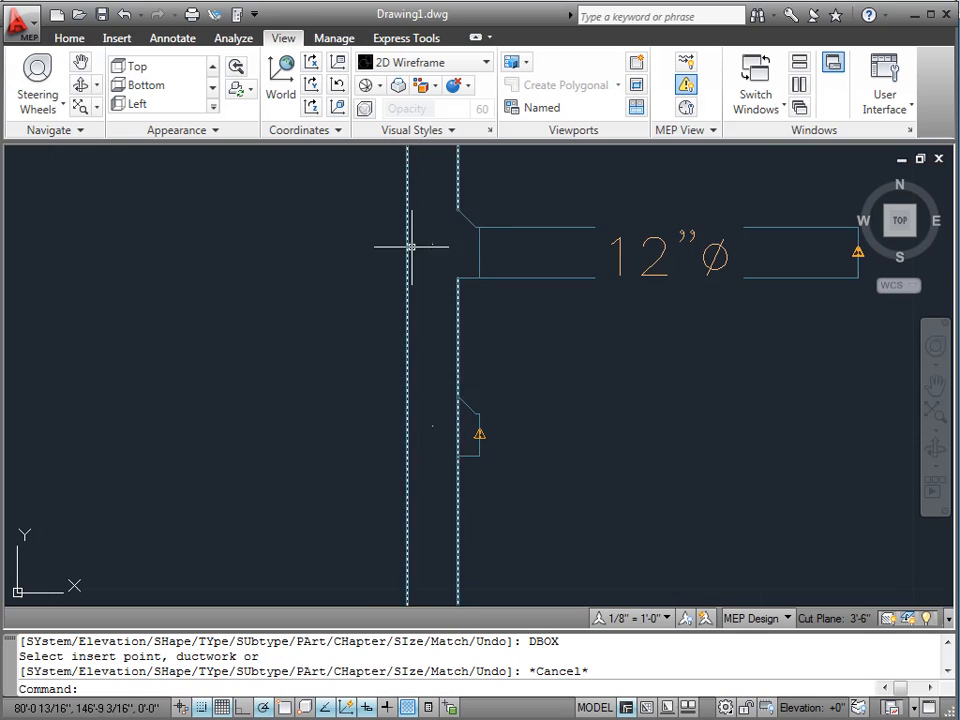
mouse_move(450, 202)
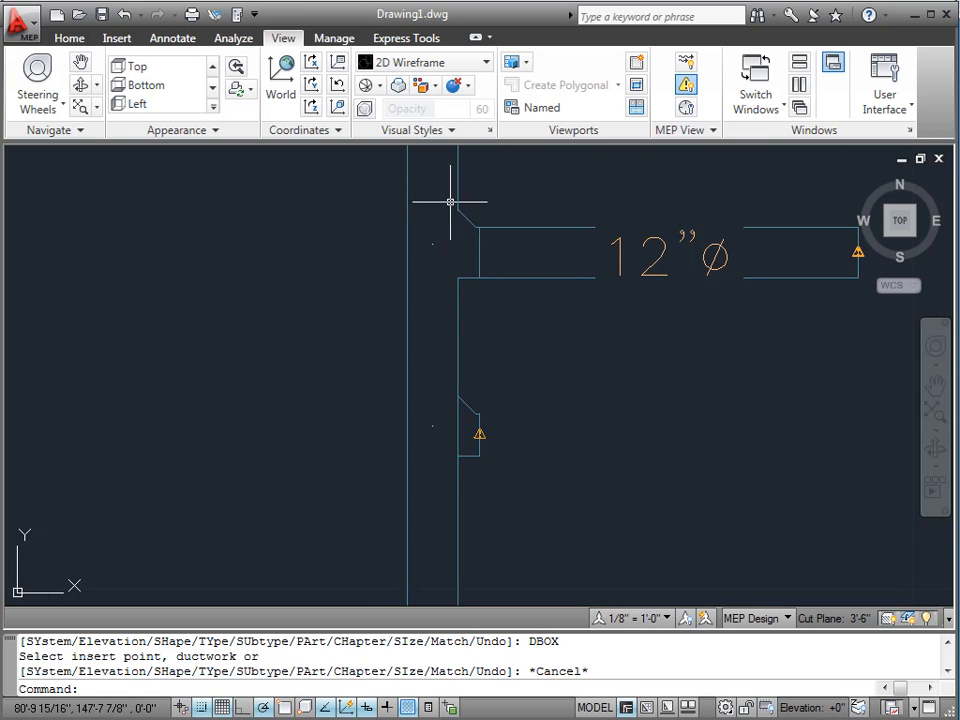
mouse_move(464, 392)
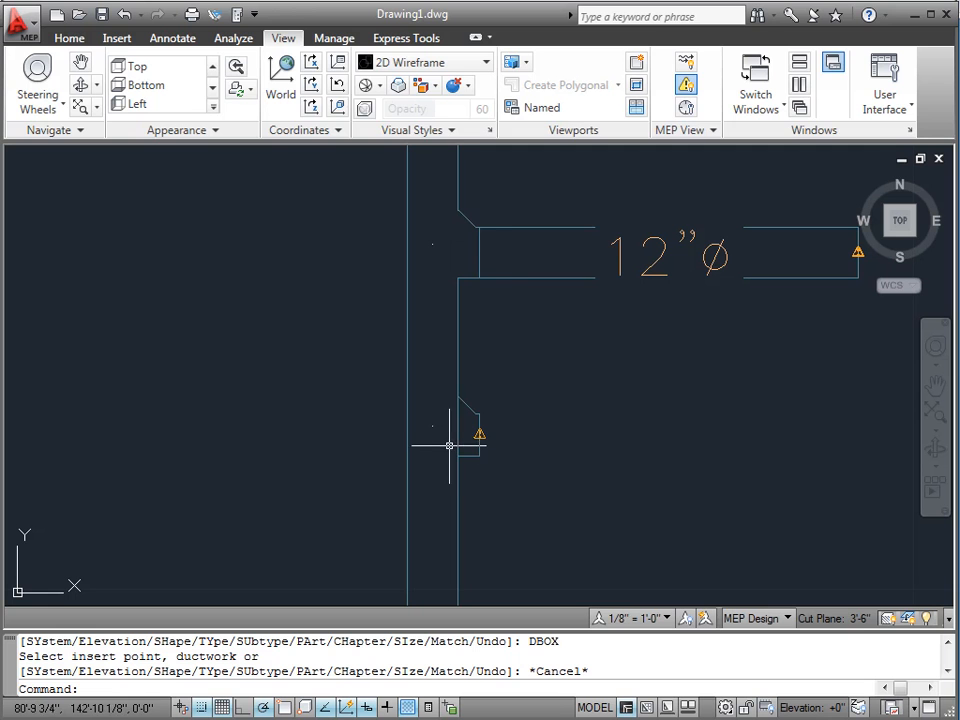
Step: Select the lower warning-flagged takeoff fitting for editing
left_click(478, 434)
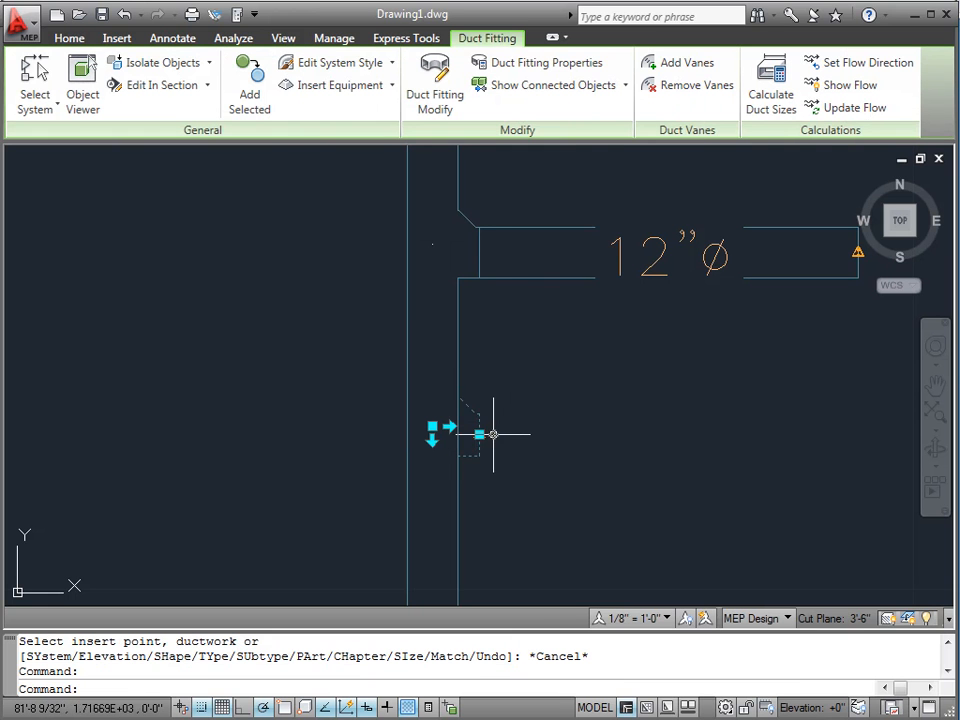
mouse_move(450, 392)
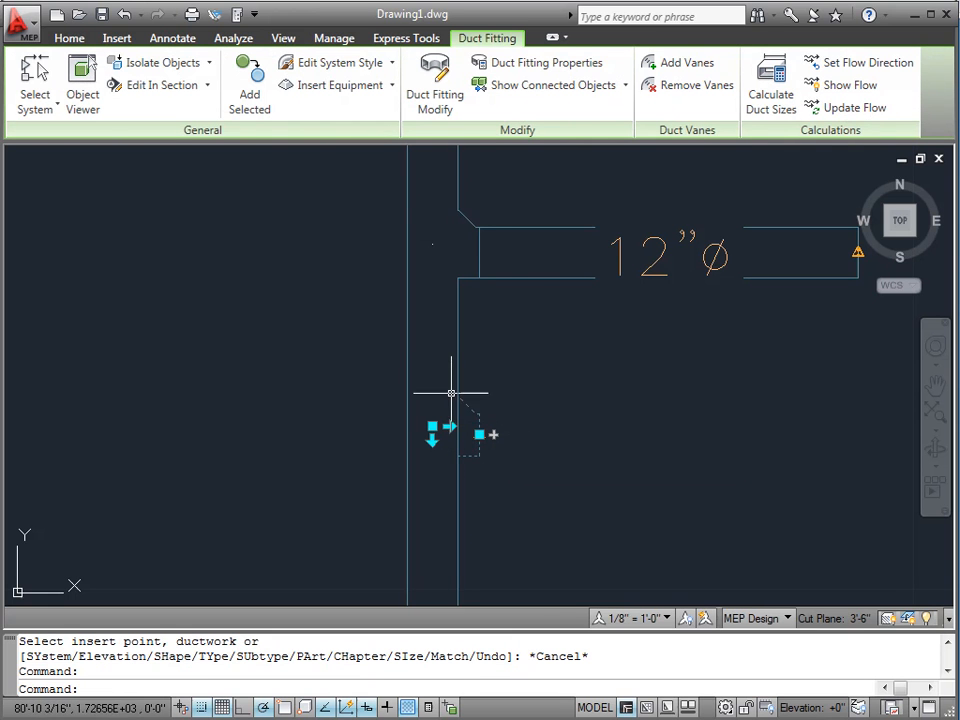